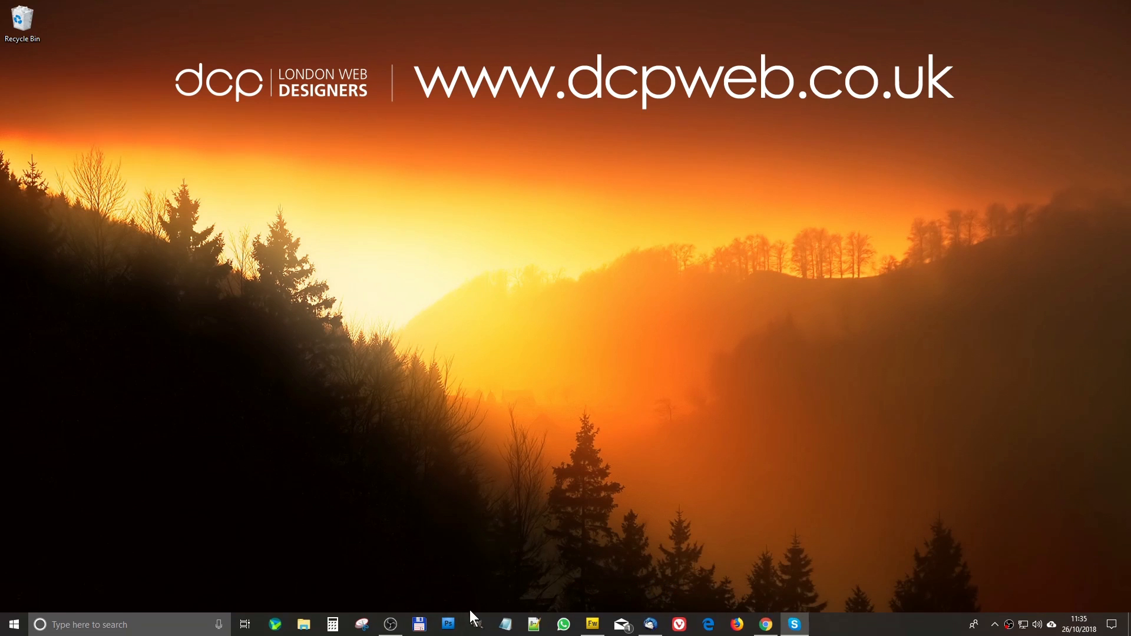
pyautogui.moveTo(766, 625)
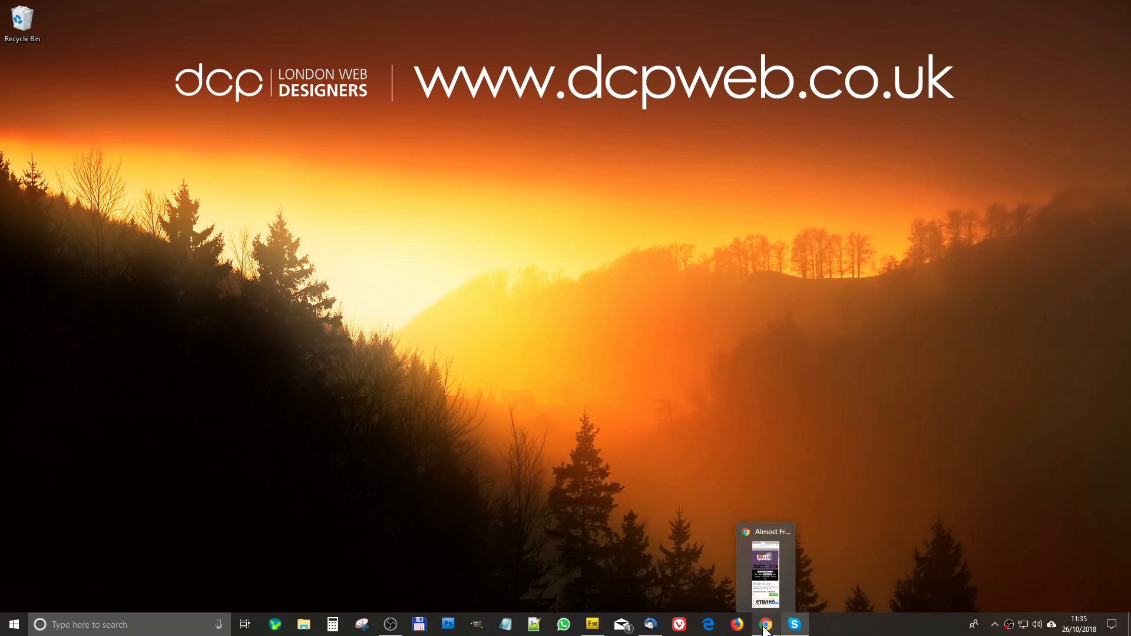
# - Start Google Chrome from the taskbar jump list so a new tab page shows
pyautogui.rightClick(765, 625)
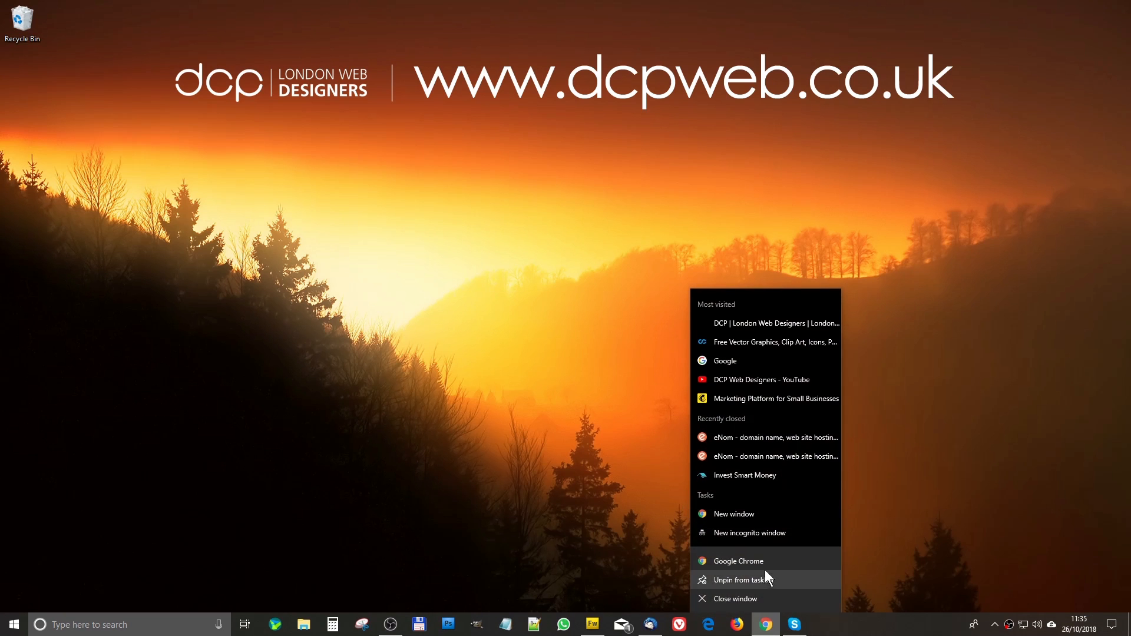
pyautogui.click(737, 561)
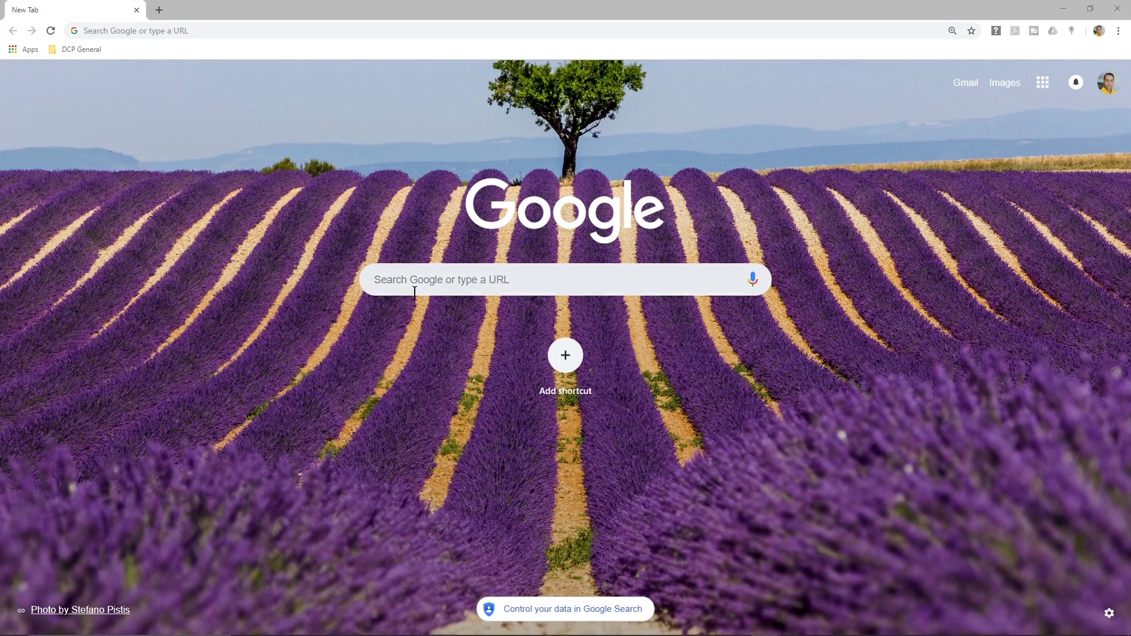
# - Search for fontsquirrel and open the Font Squirrel website from the results
pyautogui.write('fontsquirrel')
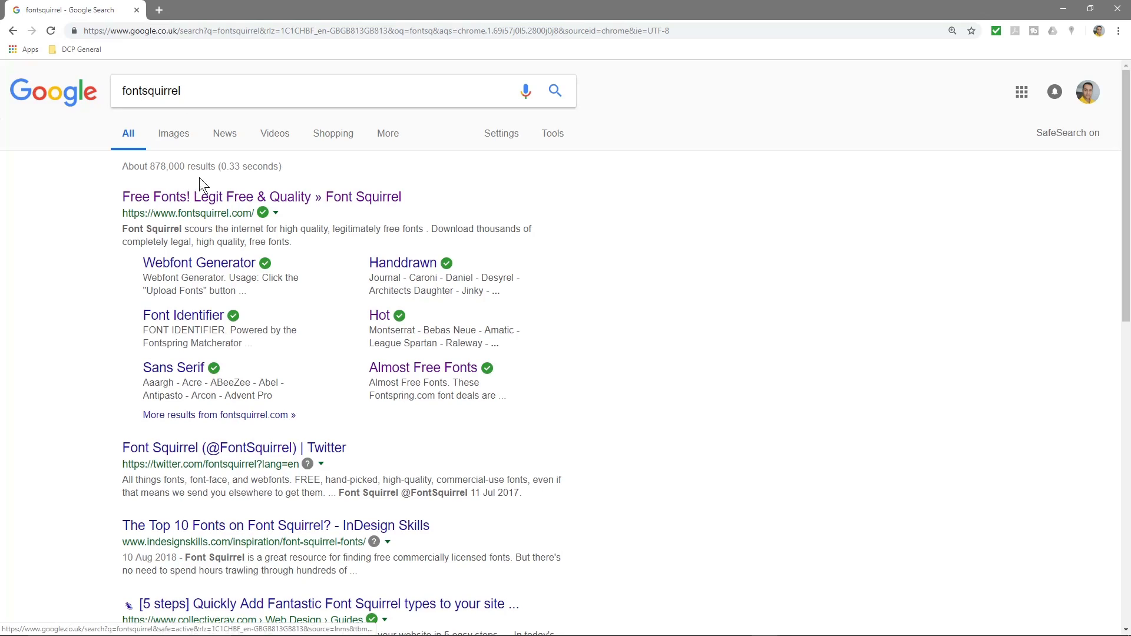
pyautogui.moveTo(248, 201)
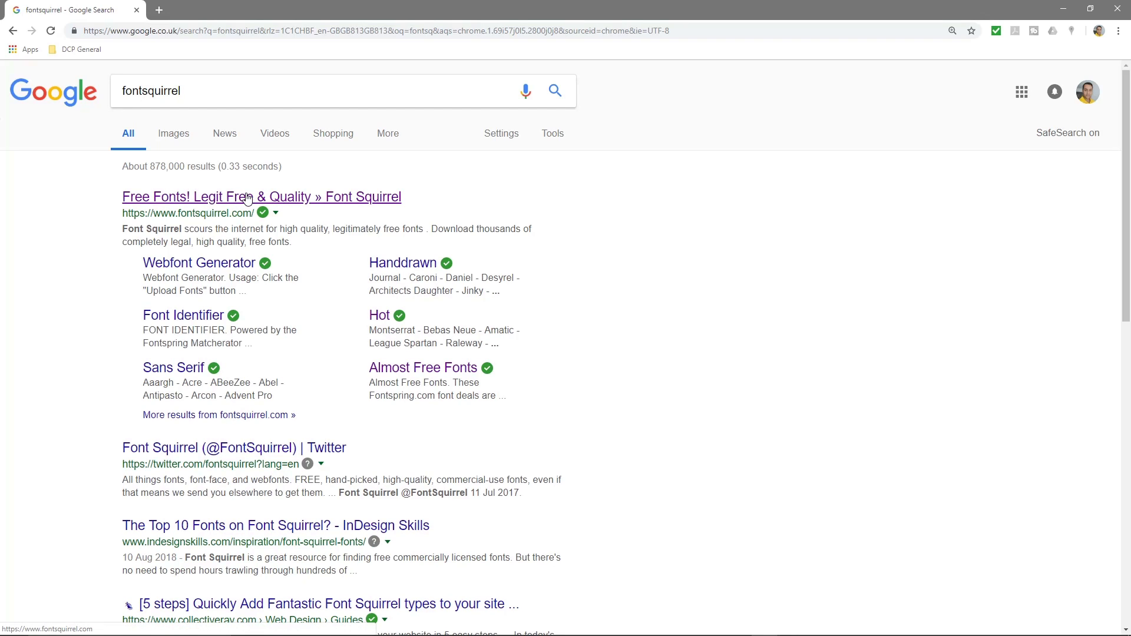
pyautogui.click(262, 197)
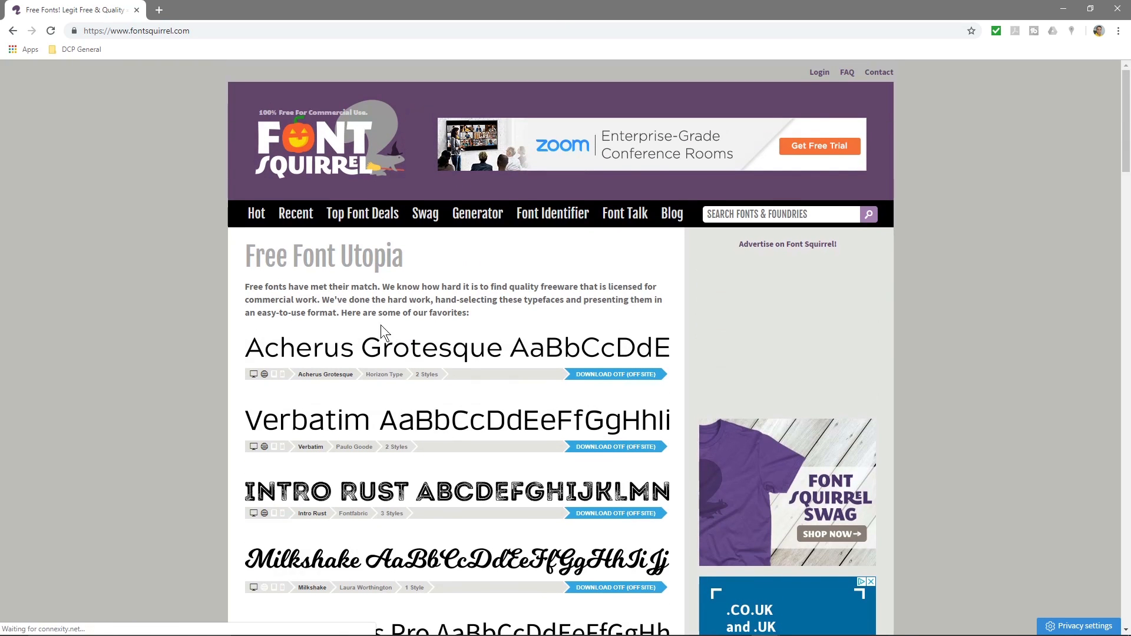
# - Scroll the homepage font list down to the ChunkFive and Cantarell entries
pyautogui.scroll(-3)
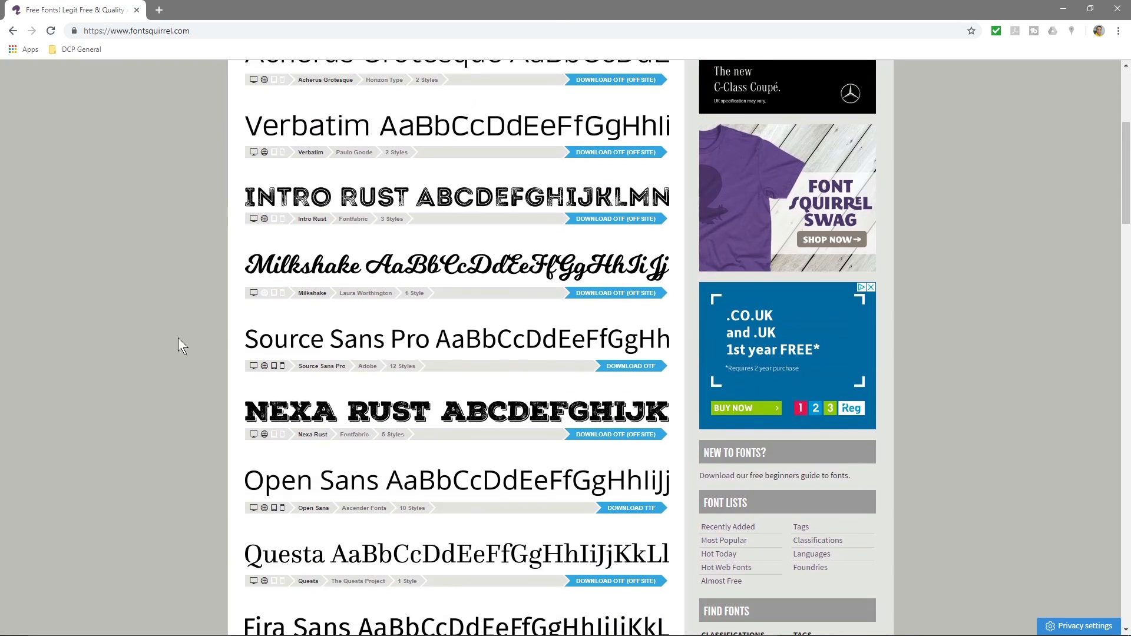
pyautogui.scroll(-3)
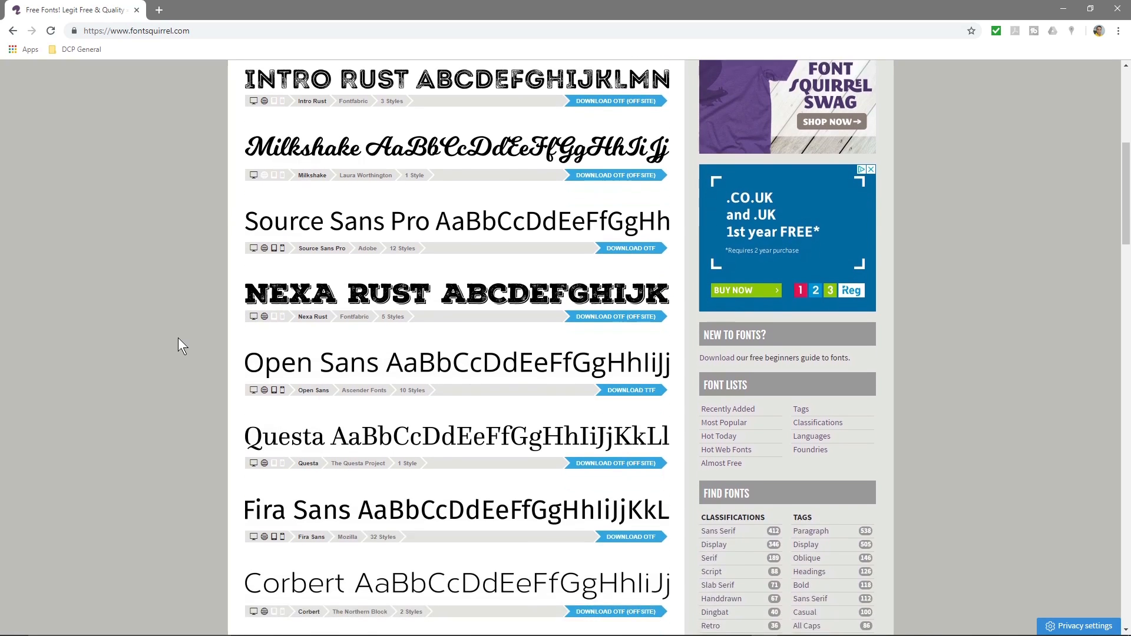
pyautogui.scroll(-3)
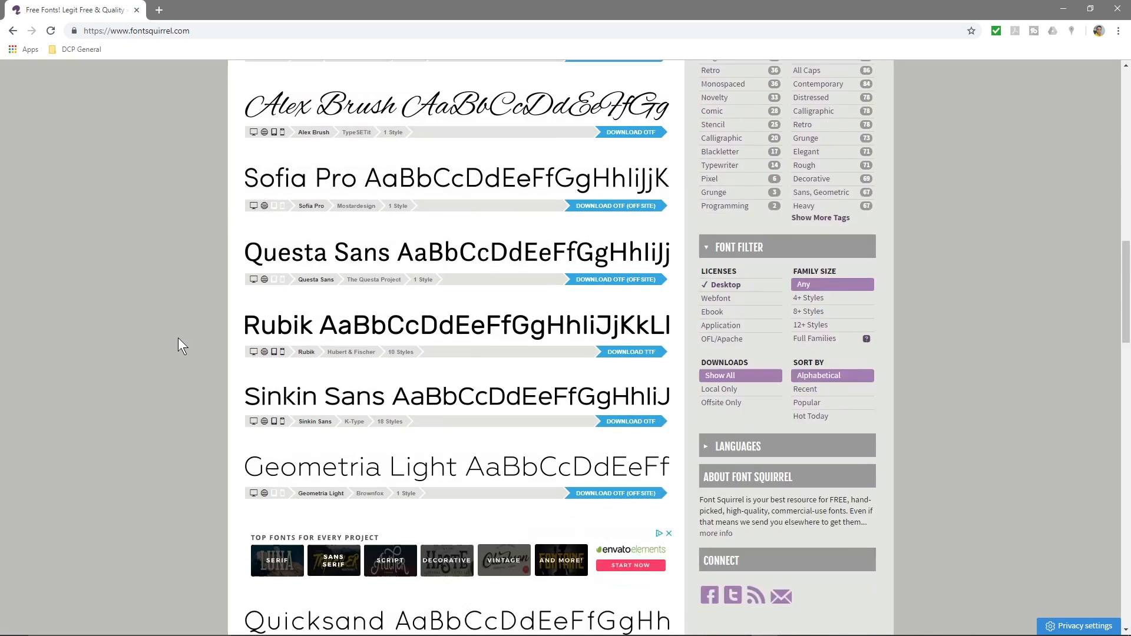
pyautogui.scroll(-3)
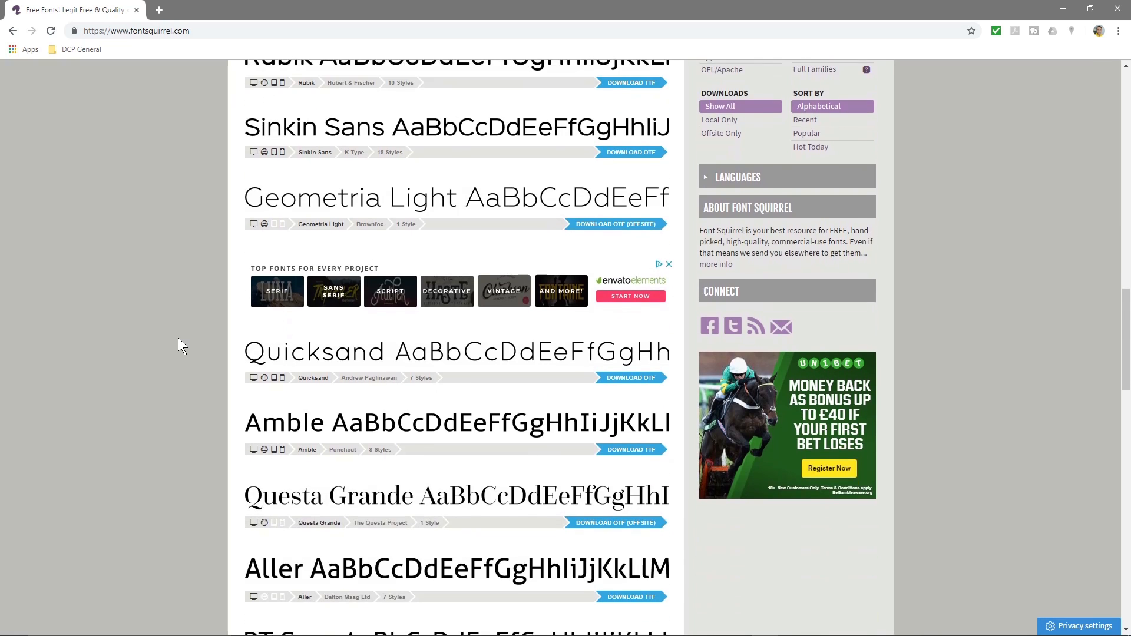
pyautogui.scroll(-3)
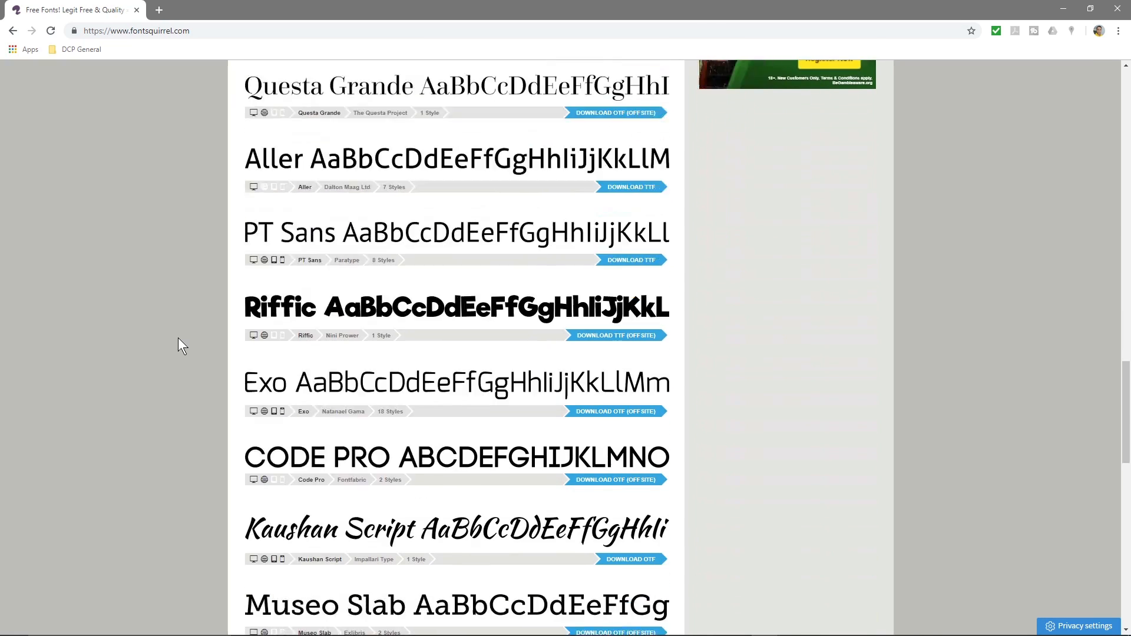
pyautogui.scroll(-3)
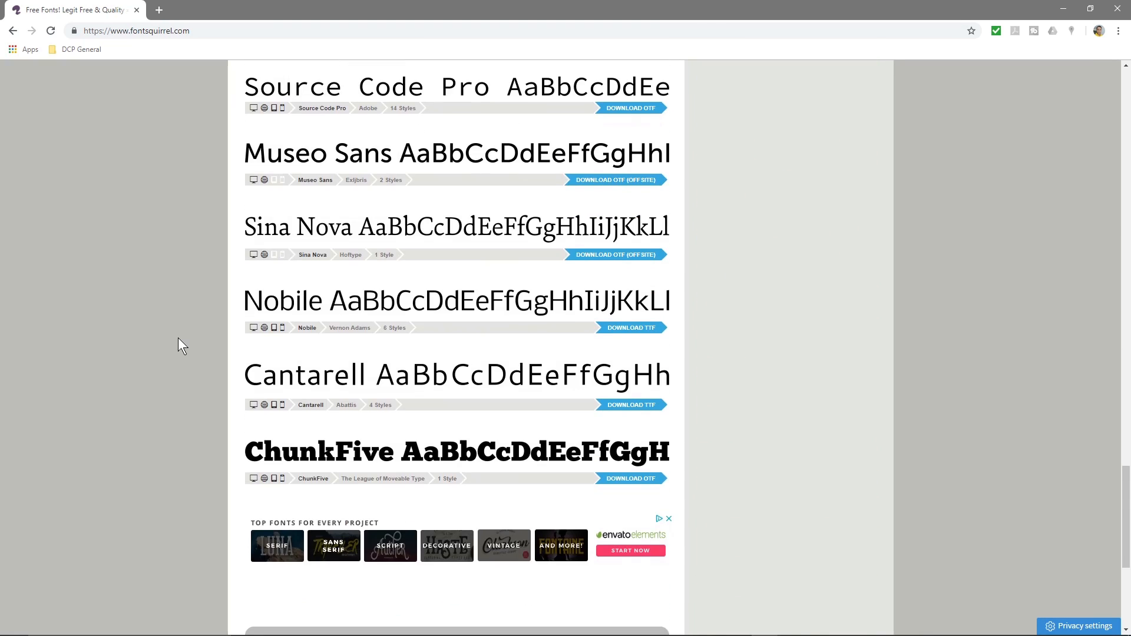
pyautogui.moveTo(382, 462)
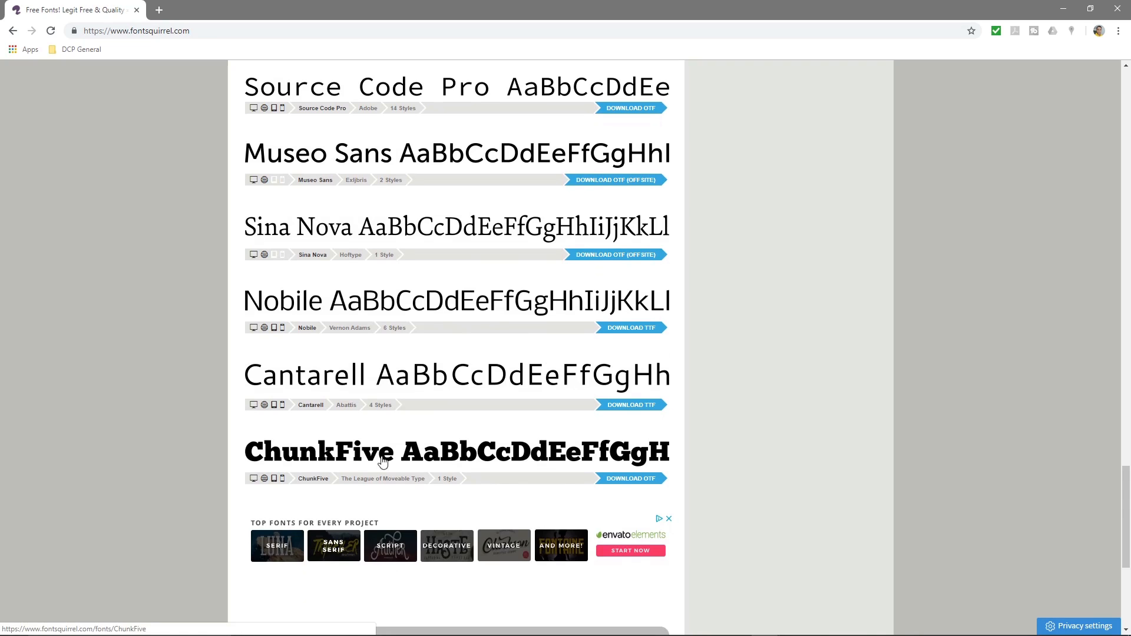
pyautogui.moveTo(568, 461)
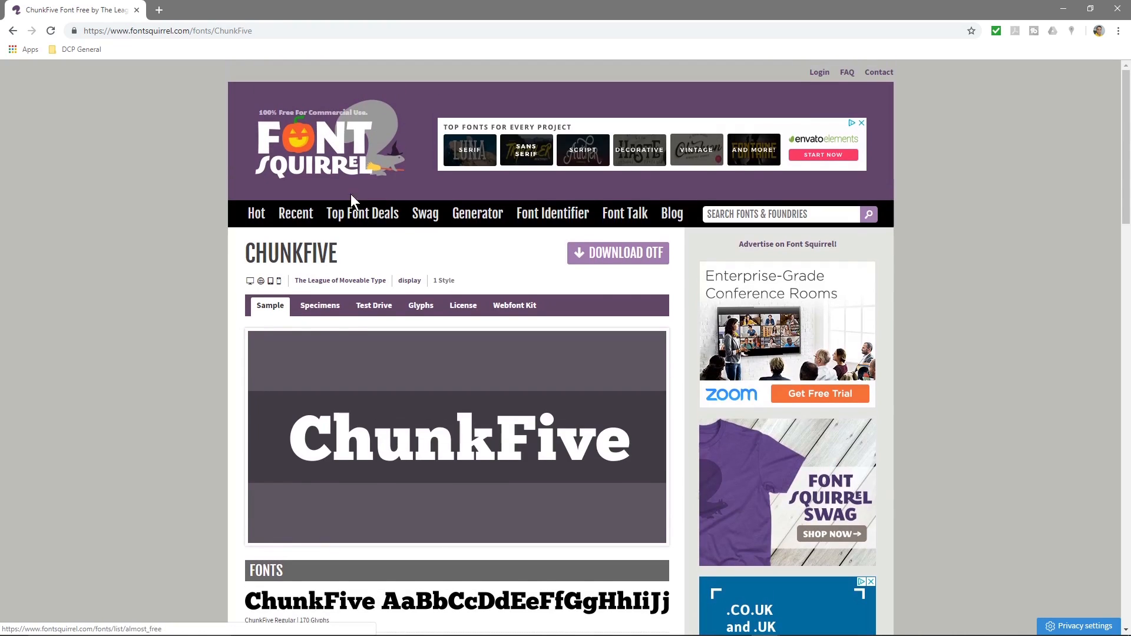
pyautogui.moveTo(384, 318)
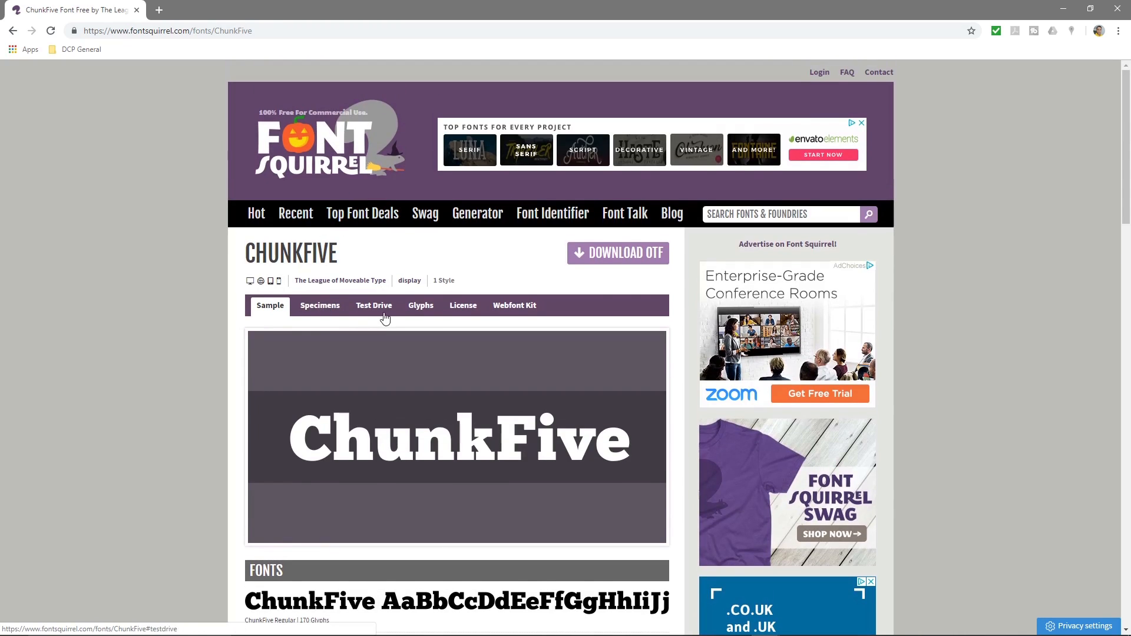
# - Preview the ChunkFive specimens and sample, then download the OTF and open it
pyautogui.click(320, 304)
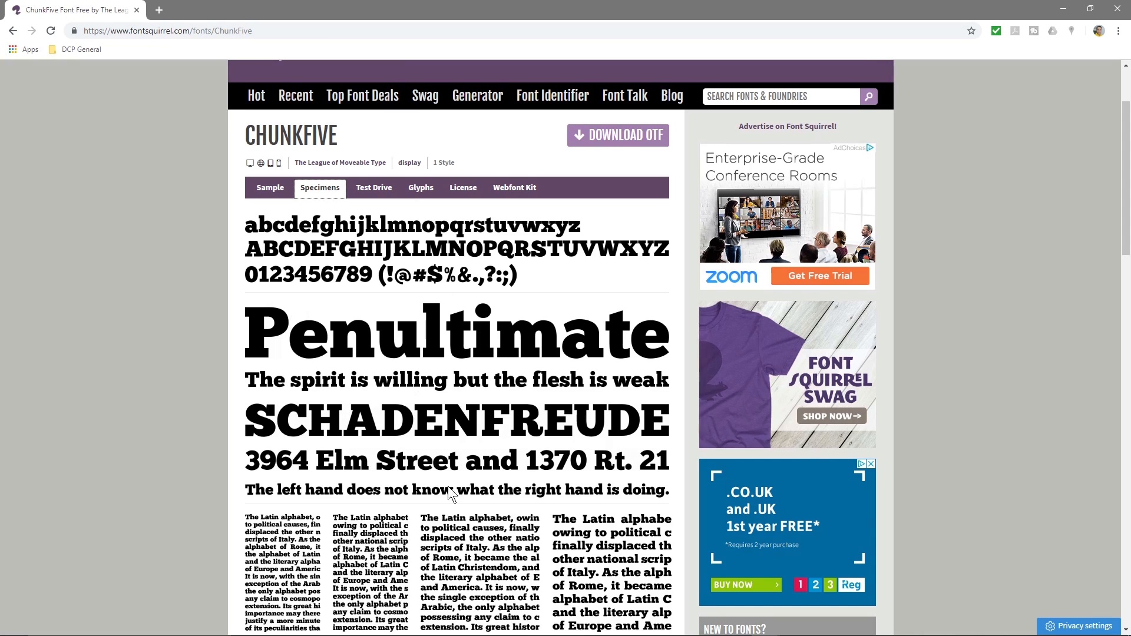
pyautogui.moveTo(372, 198)
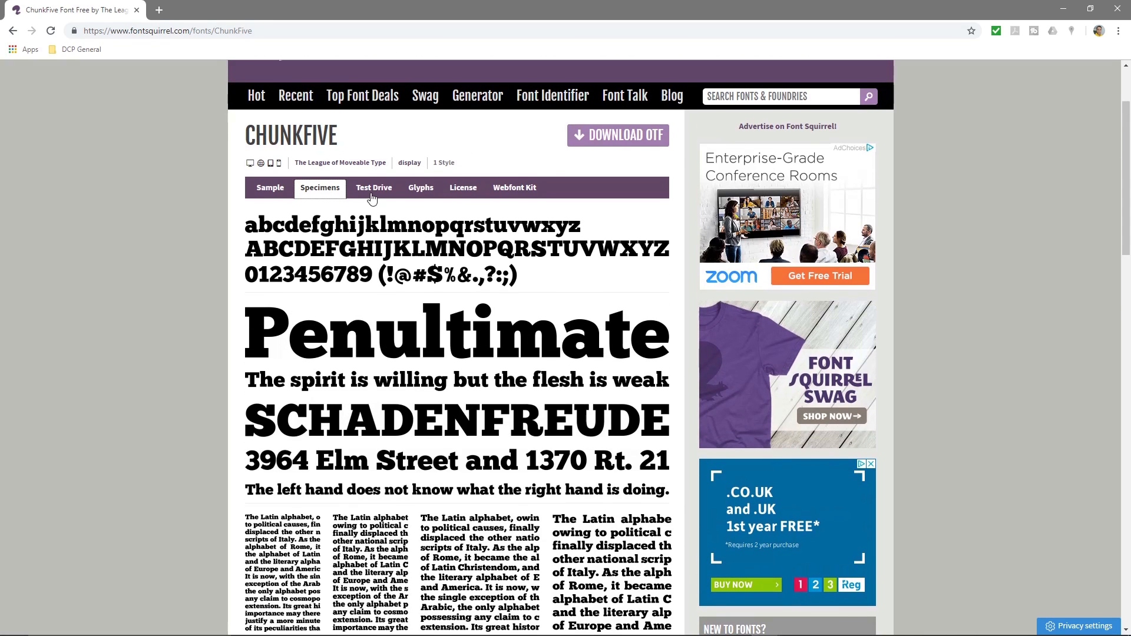
pyautogui.click(269, 187)
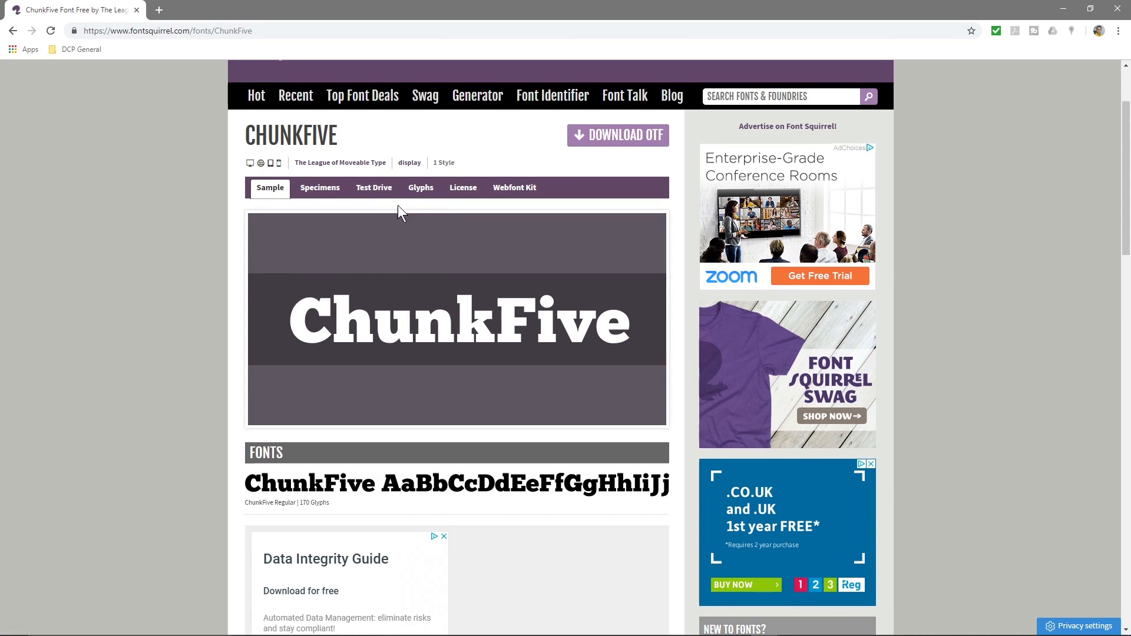
pyautogui.click(618, 136)
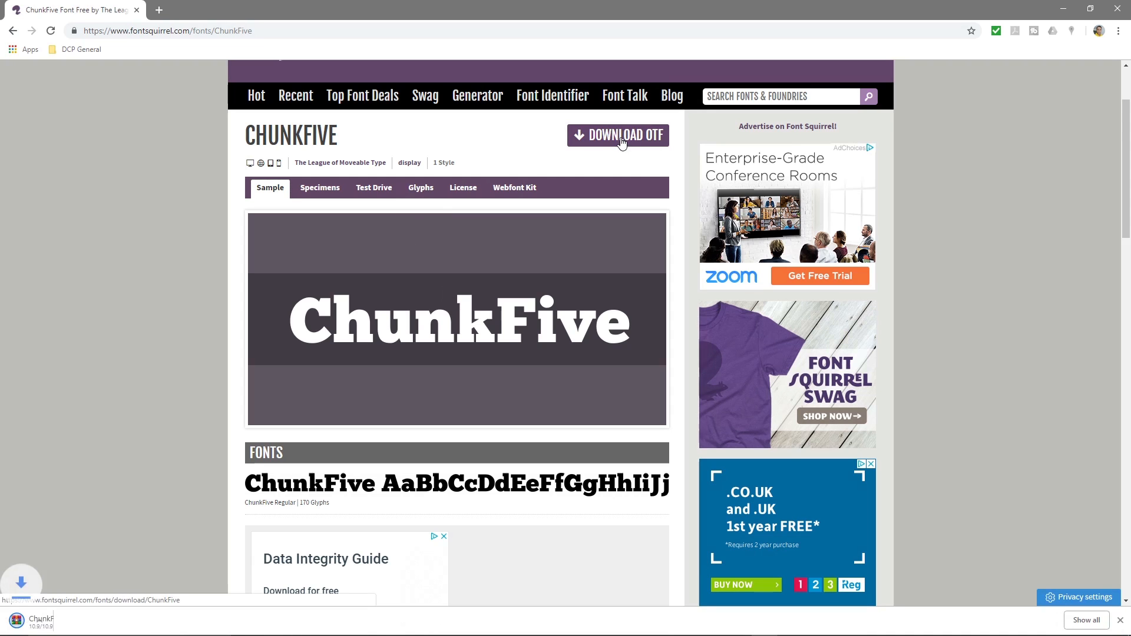
pyautogui.click(1091, 8)
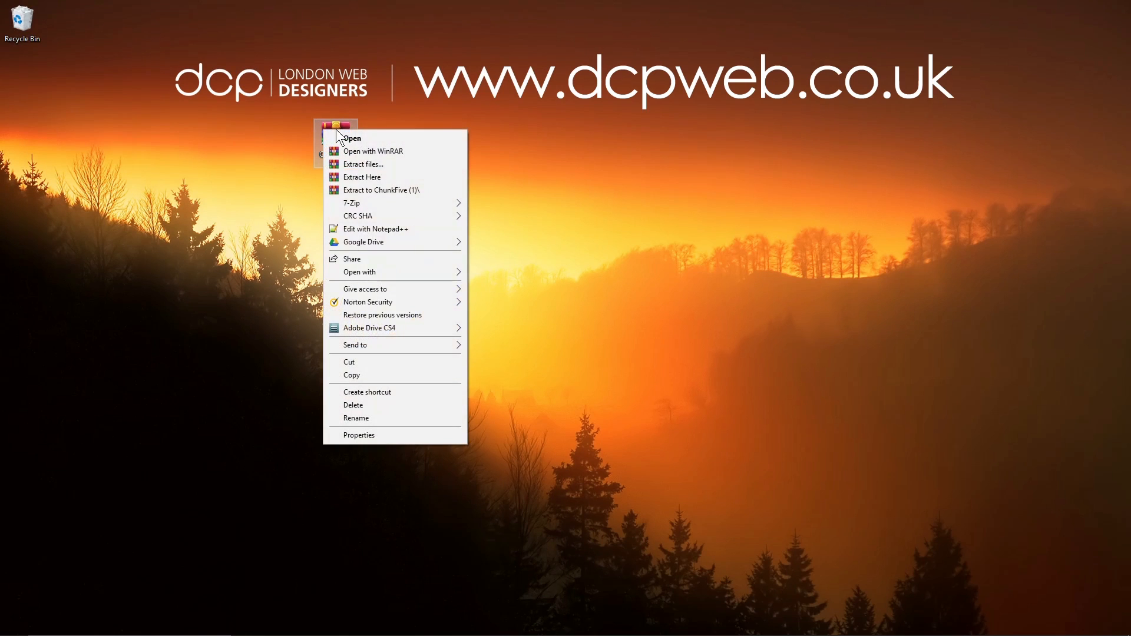
pyautogui.moveTo(426, 304)
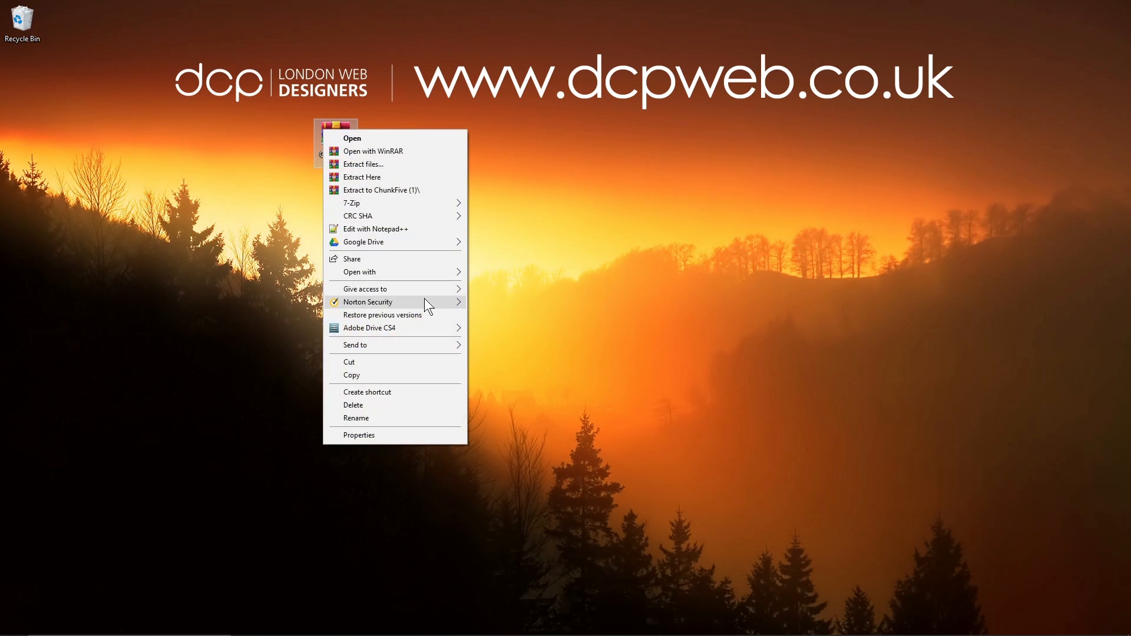
# - Scan the ChunkFive zip with Norton Security, finding no threats, then bring up the archive's options
pyautogui.click(368, 301)
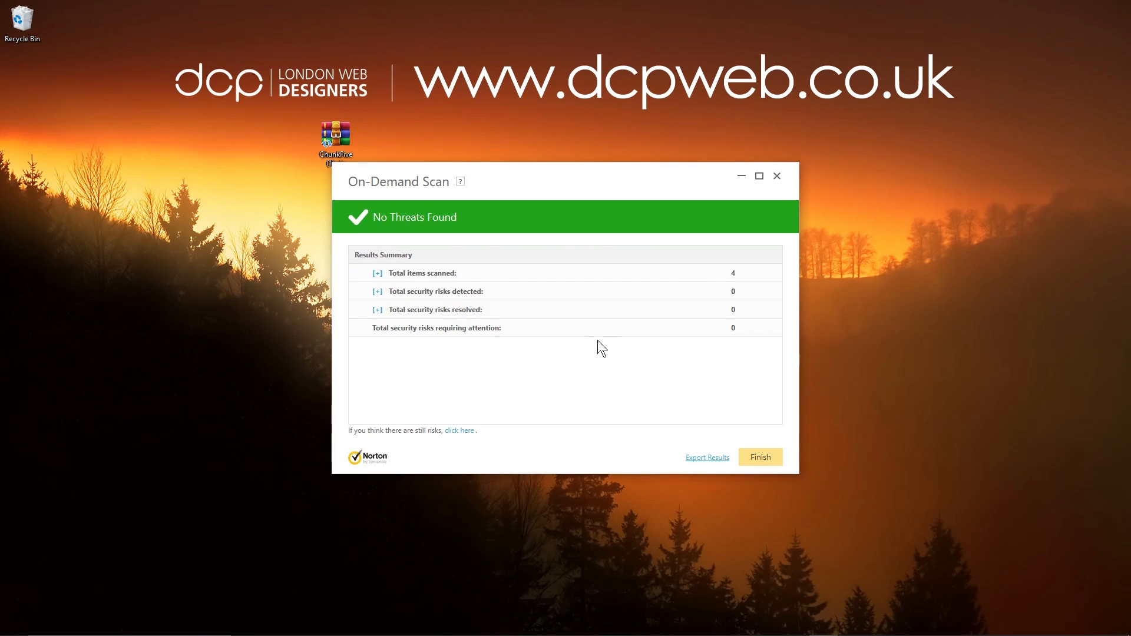
pyautogui.moveTo(701, 289)
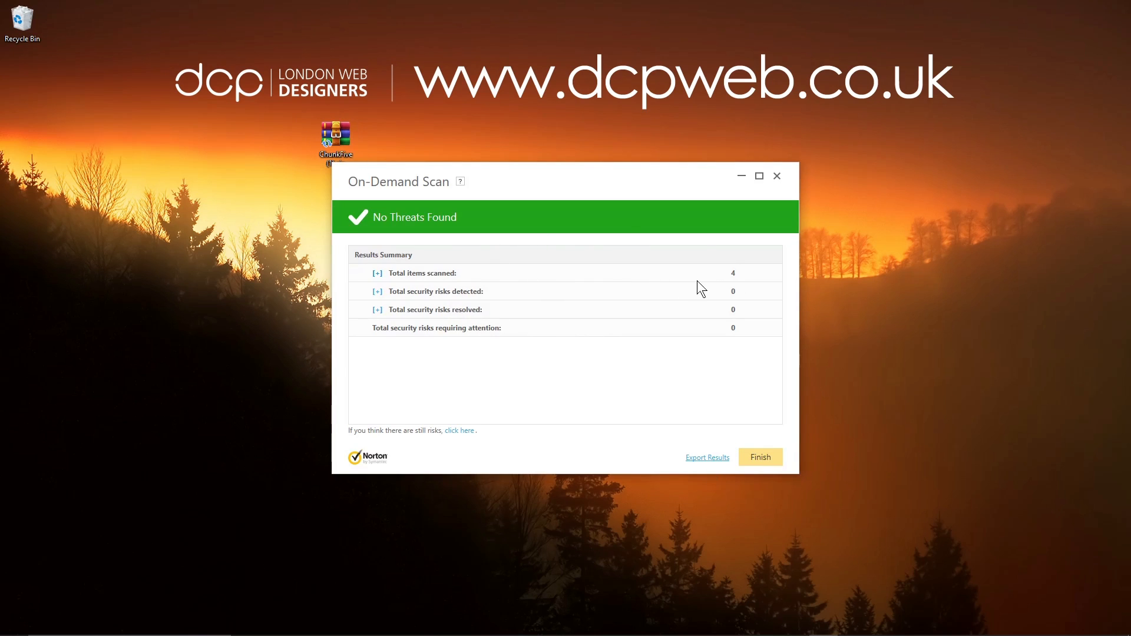
pyautogui.rightClick(334, 136)
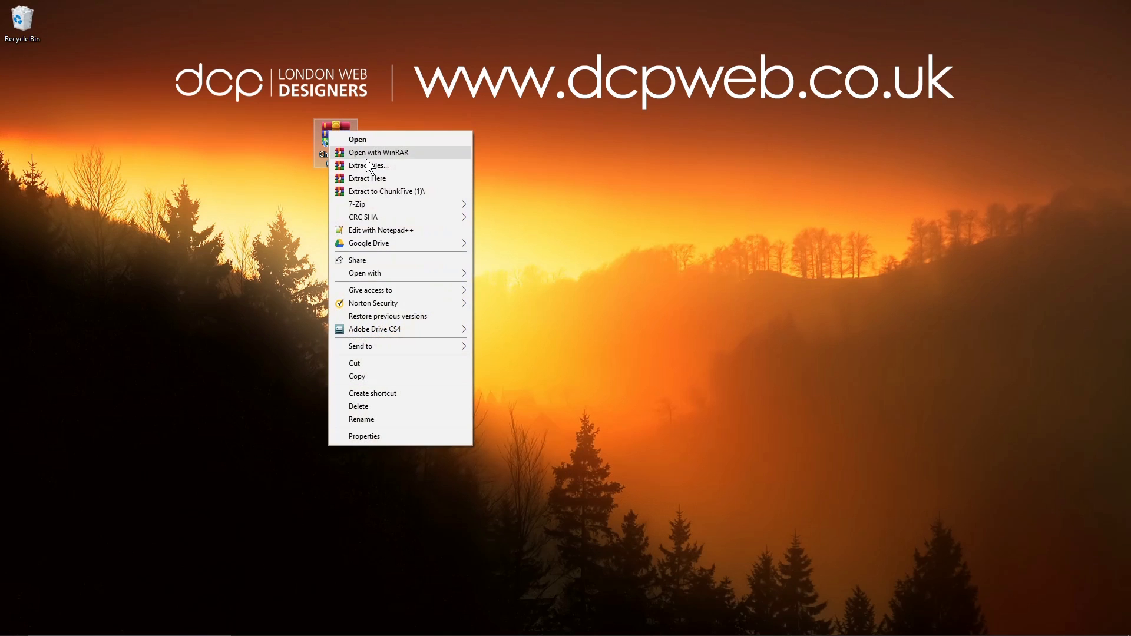
# - Extract the archive onto the desktop, read the SIL Open Font License and close it
pyautogui.click(367, 178)
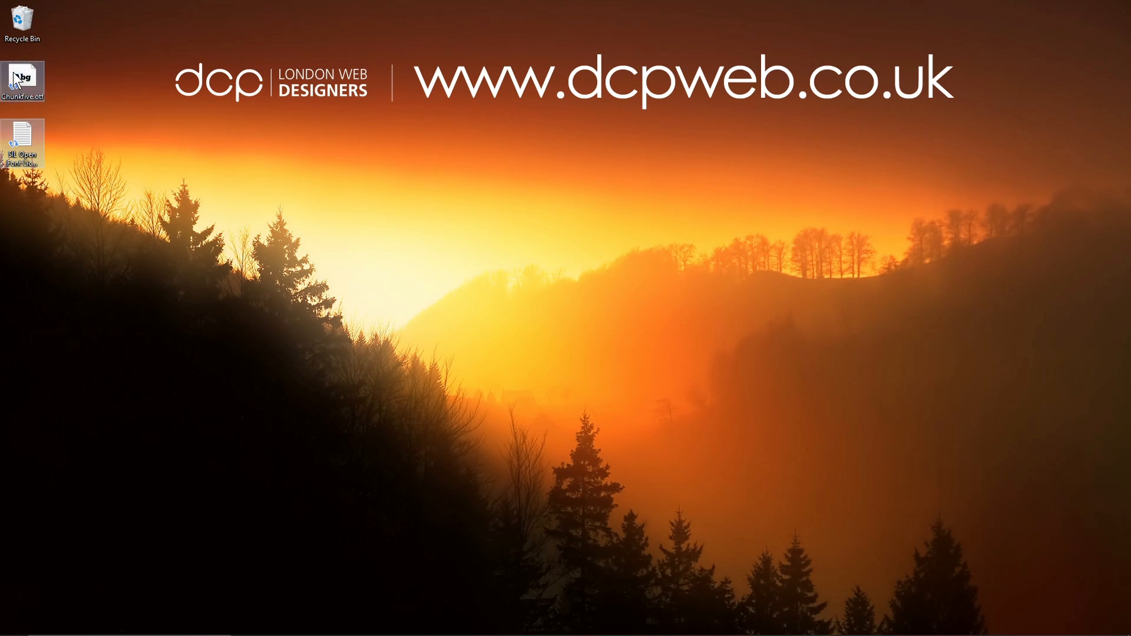
pyautogui.doubleClick(21, 143)
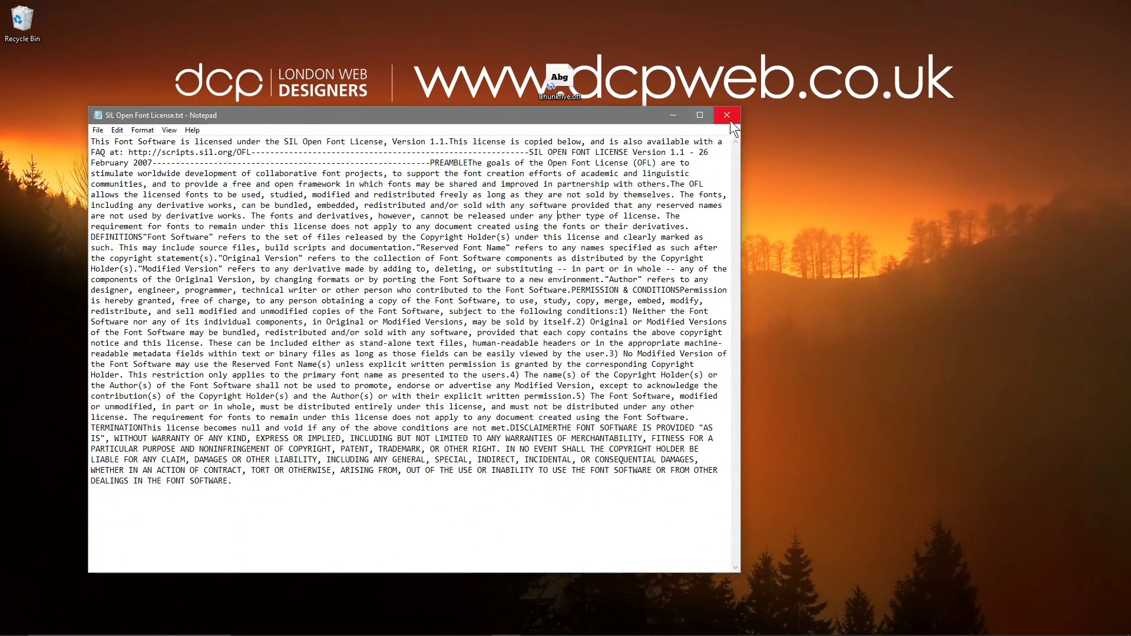
pyautogui.click(728, 116)
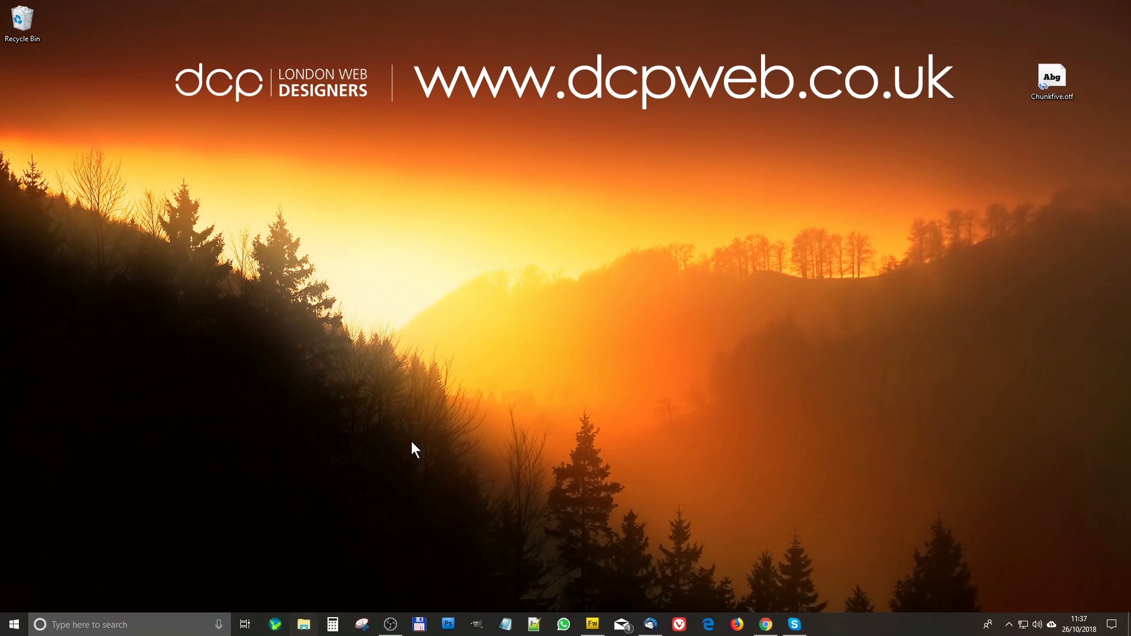
# - Navigate File Explorer through This PC, Windows (C:) and Windows into the Fonts folder
pyautogui.click(303, 624)
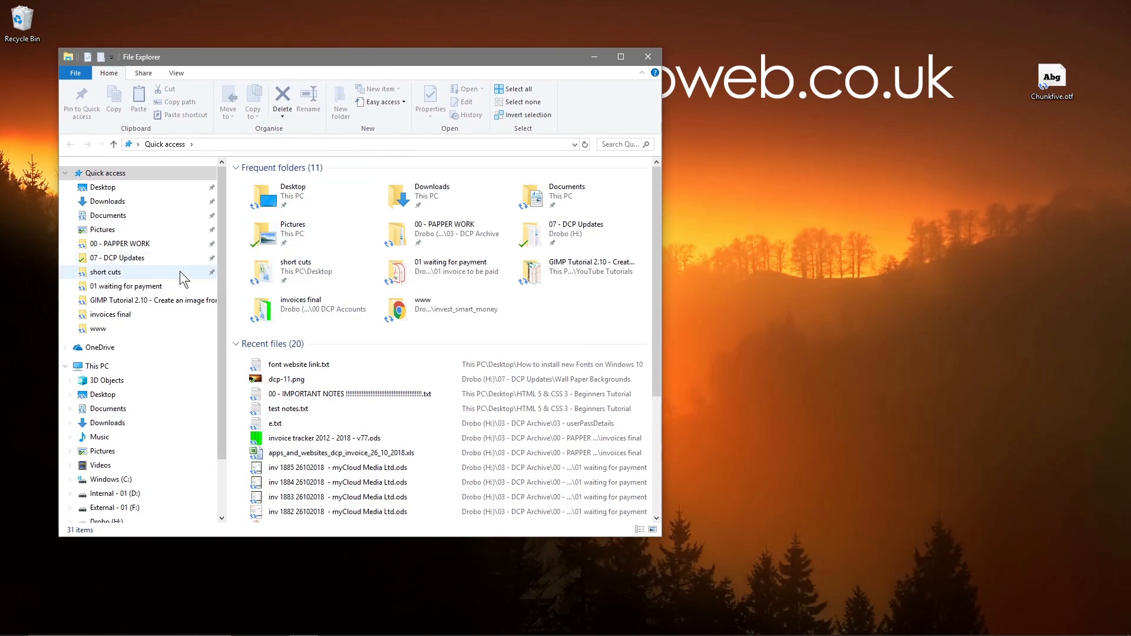
pyautogui.click(96, 366)
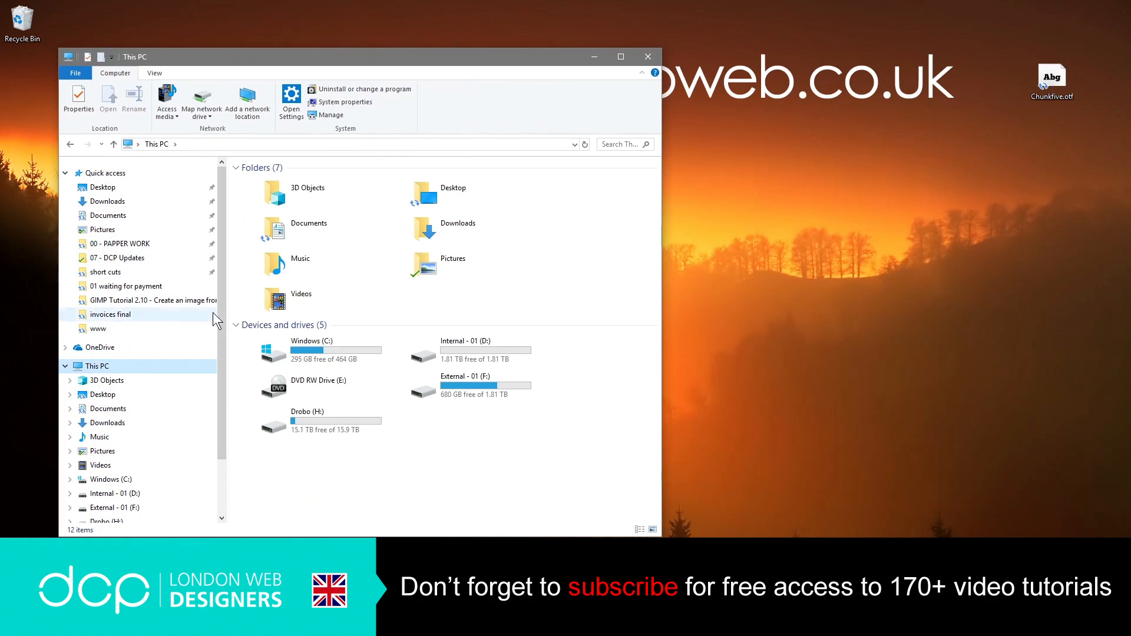
pyautogui.doubleClick(314, 351)
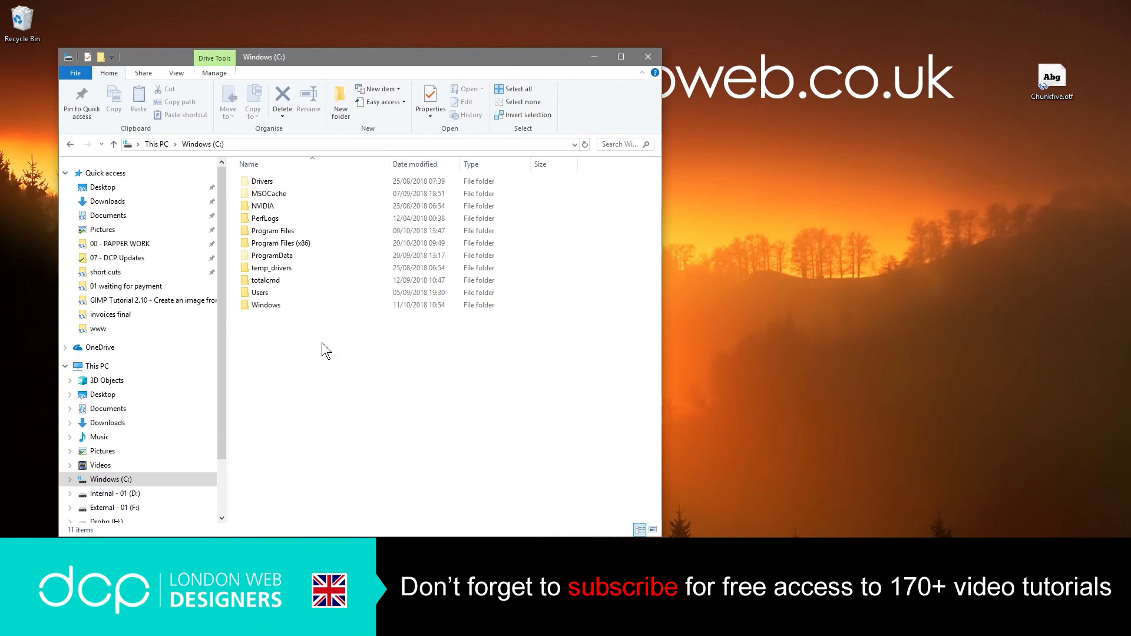
pyautogui.click(266, 304)
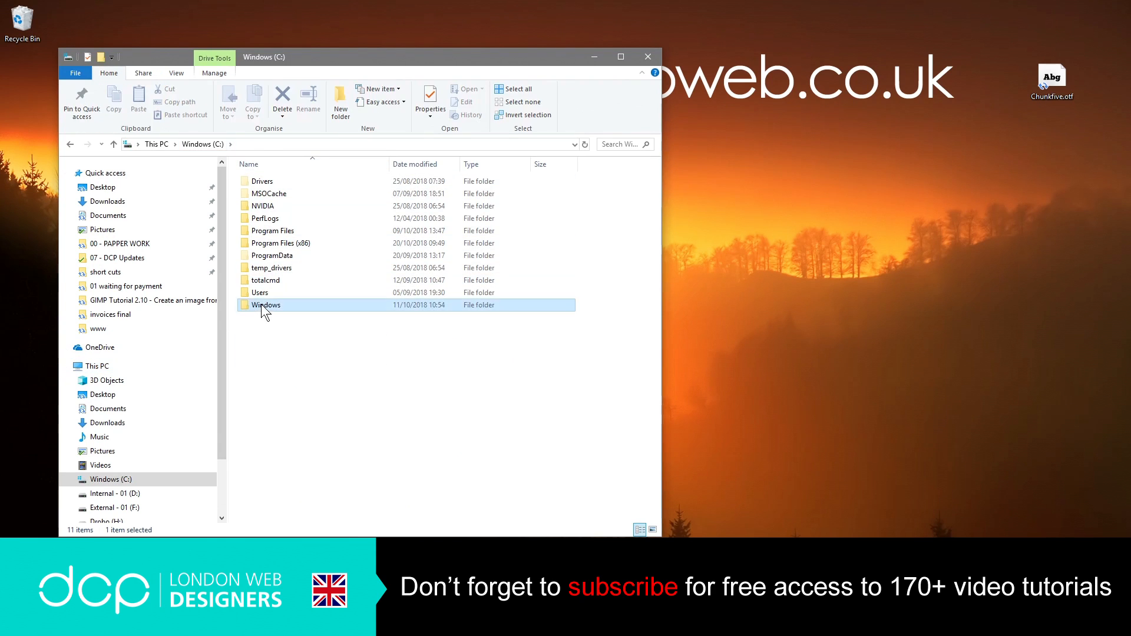
pyautogui.doubleClick(266, 304)
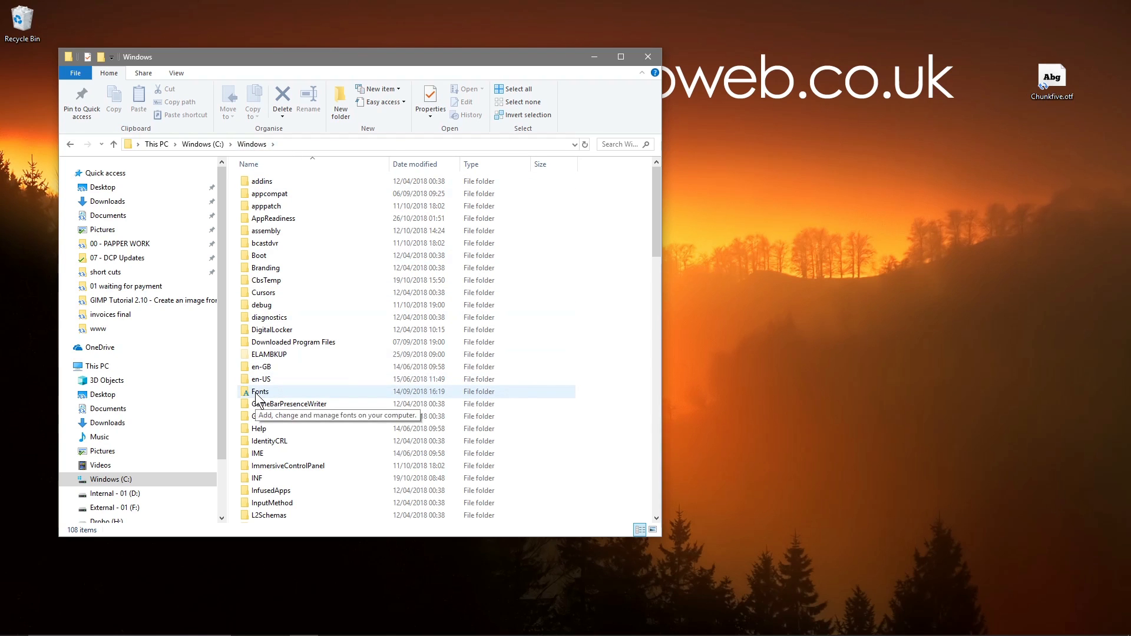
pyautogui.doubleClick(259, 391)
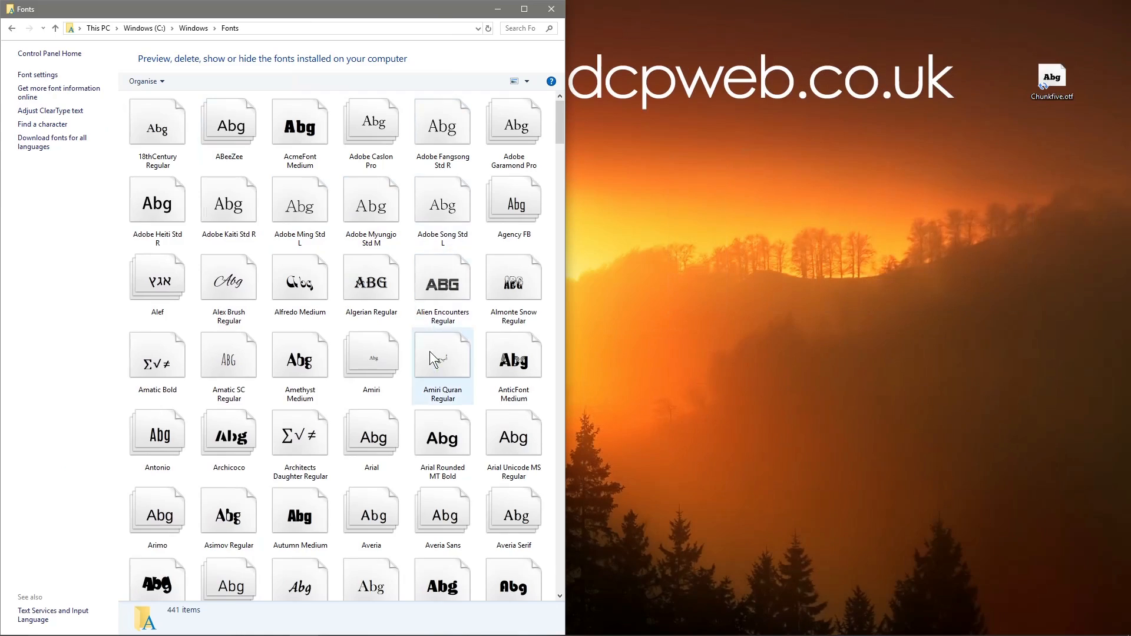
# - Scroll through the installed fonts in the Fonts folder
pyautogui.scroll(-3)
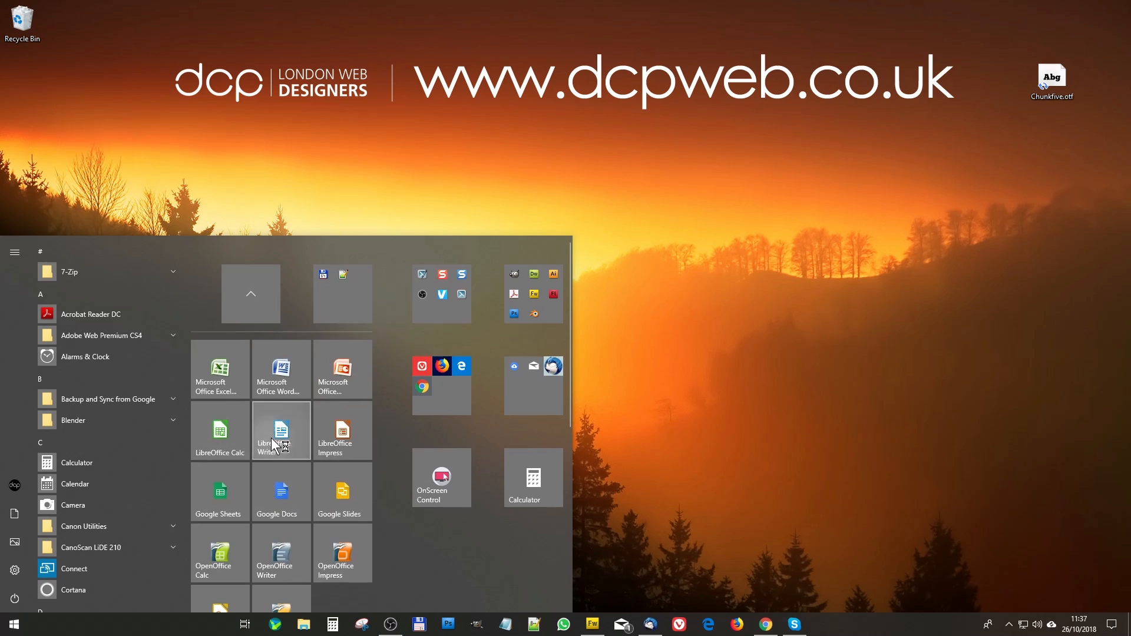
# - Write 'Test font' in a new Writer document and set it in ChunkFive Roman
pyautogui.click(281, 431)
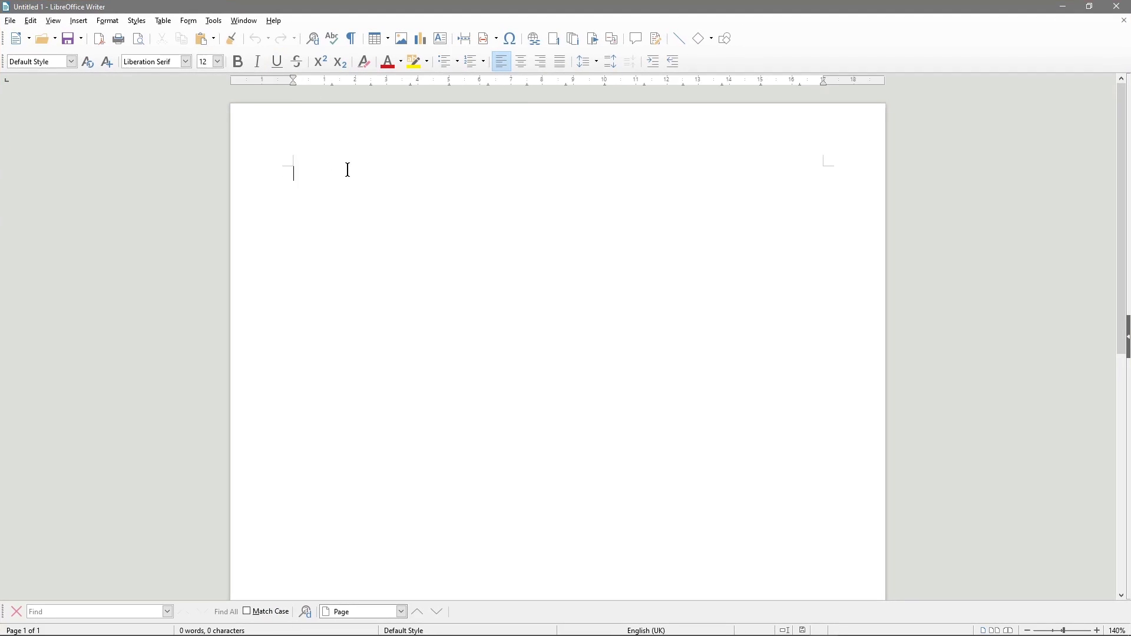
pyautogui.write('Test')
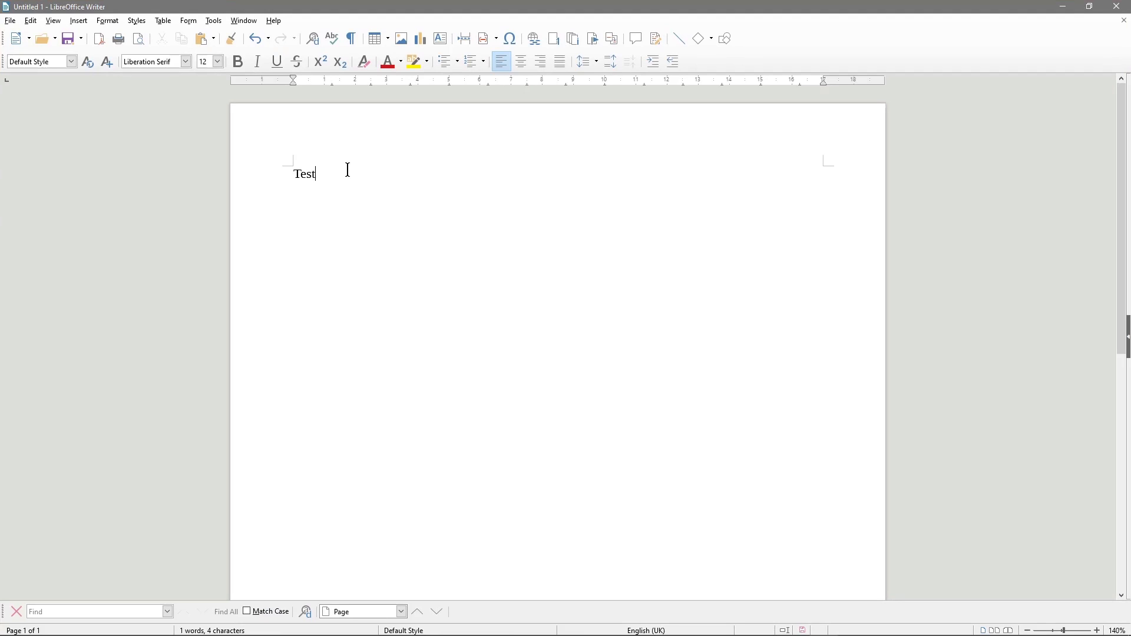
pyautogui.write('font')
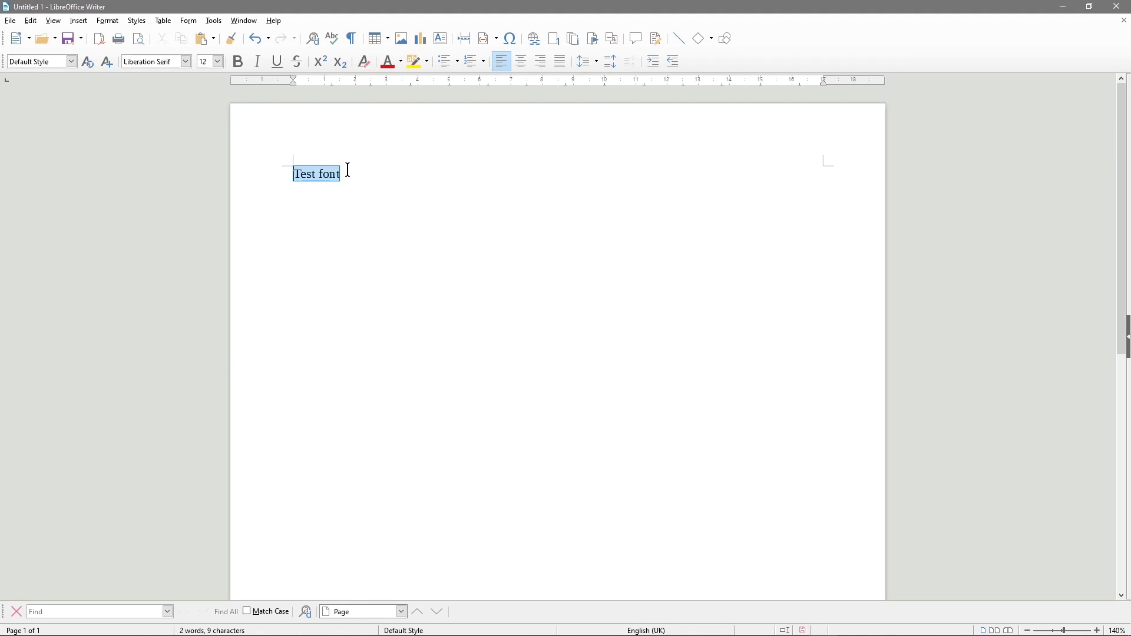
pyautogui.click(216, 61)
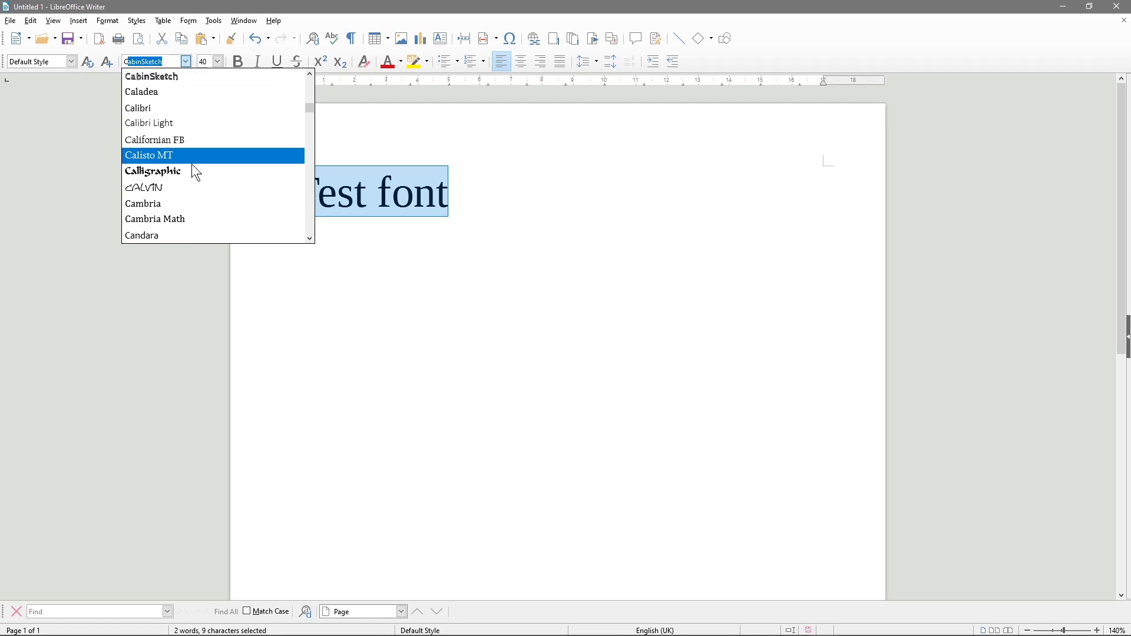
pyautogui.scroll(-3)
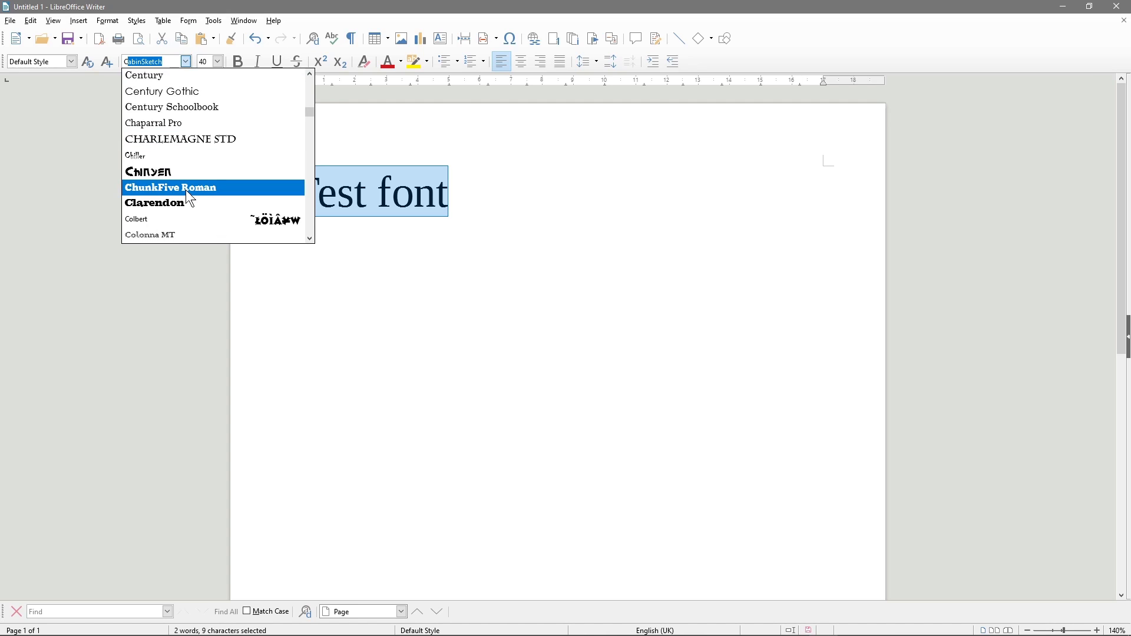
pyautogui.click(171, 187)
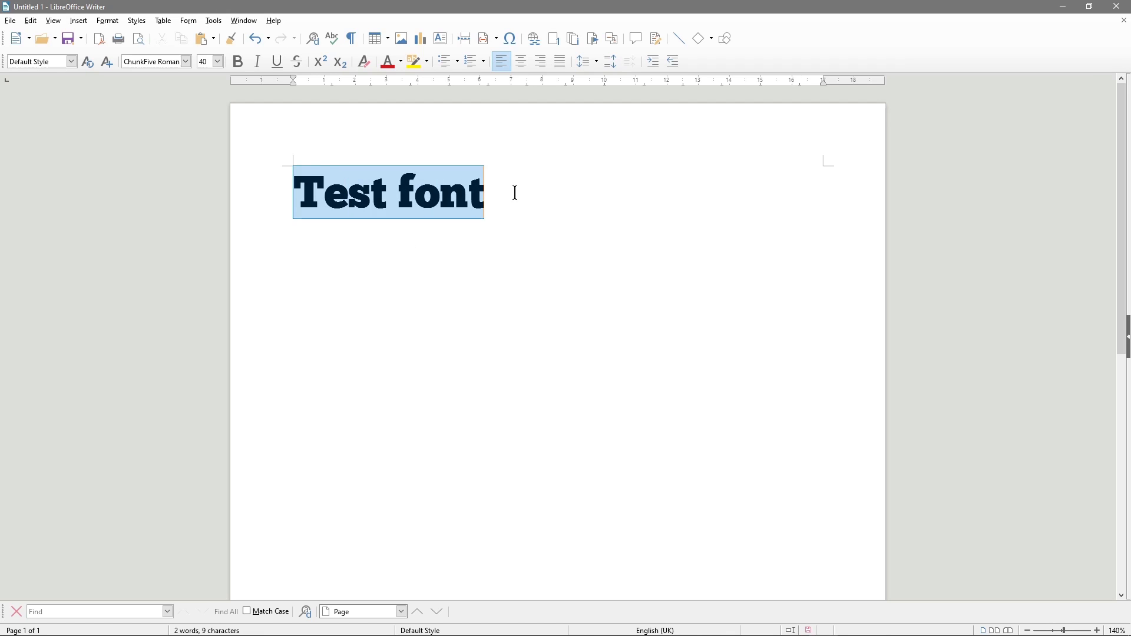
# - Close the Writer document, discarding it without saving
pyautogui.click(1123, 7)
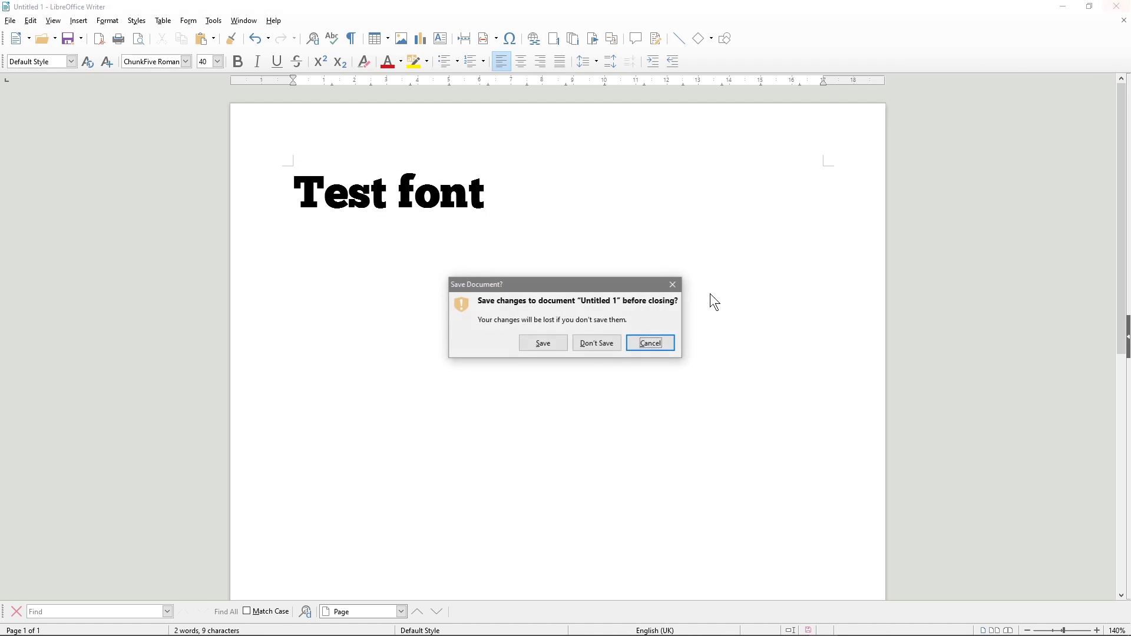
pyautogui.click(597, 343)
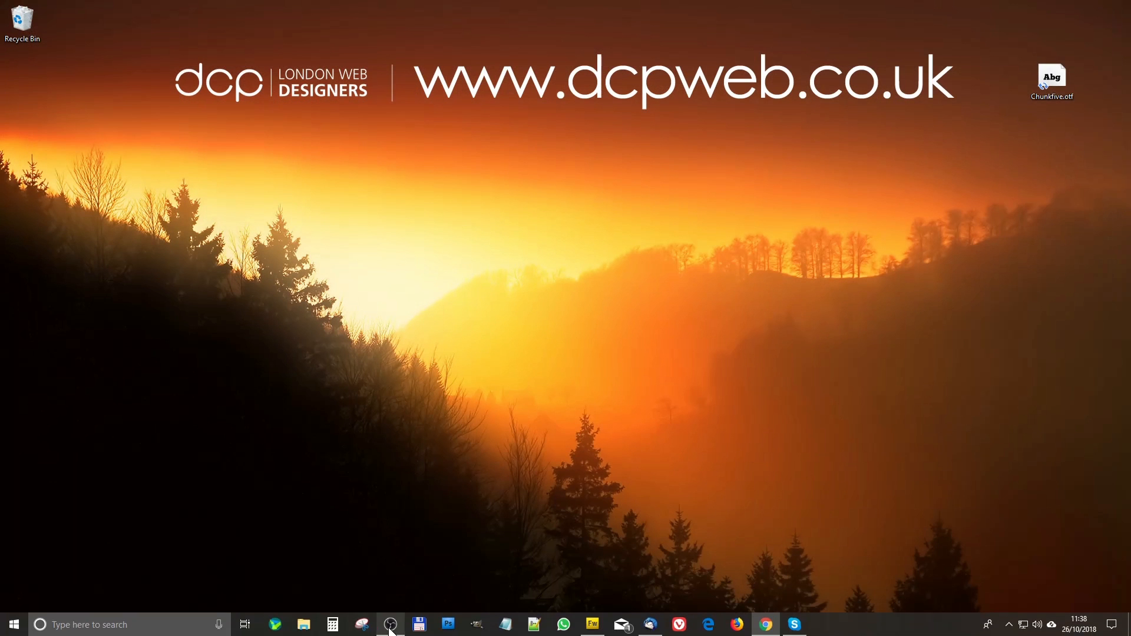
# - Launch GIMP and create a new 1920 × 1080 px image
pyautogui.click(390, 624)
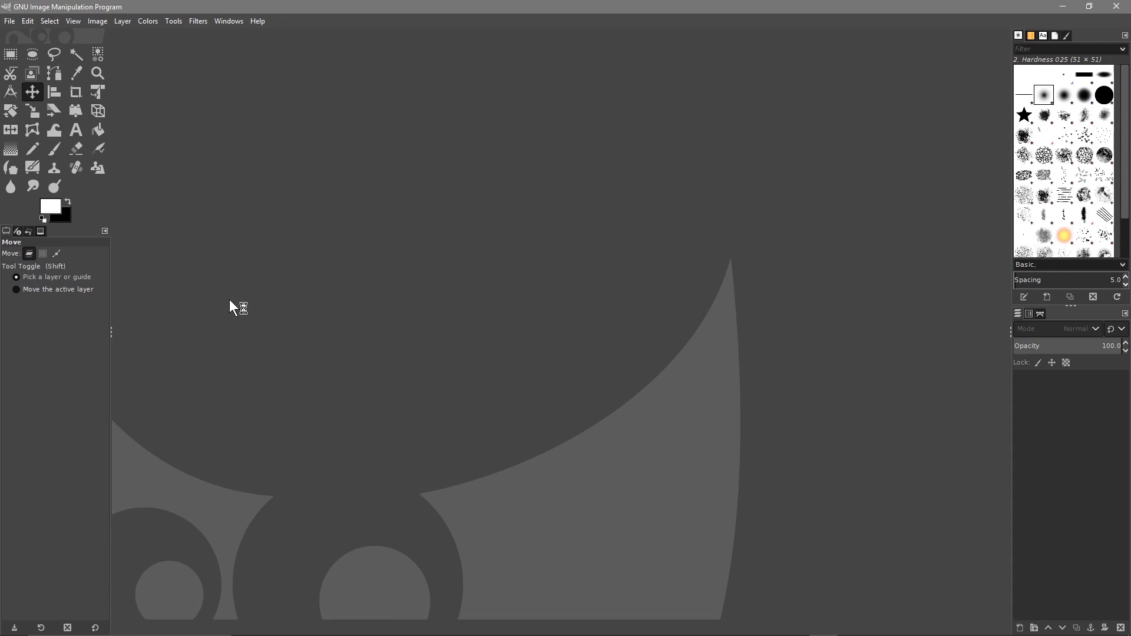
pyautogui.click(9, 20)
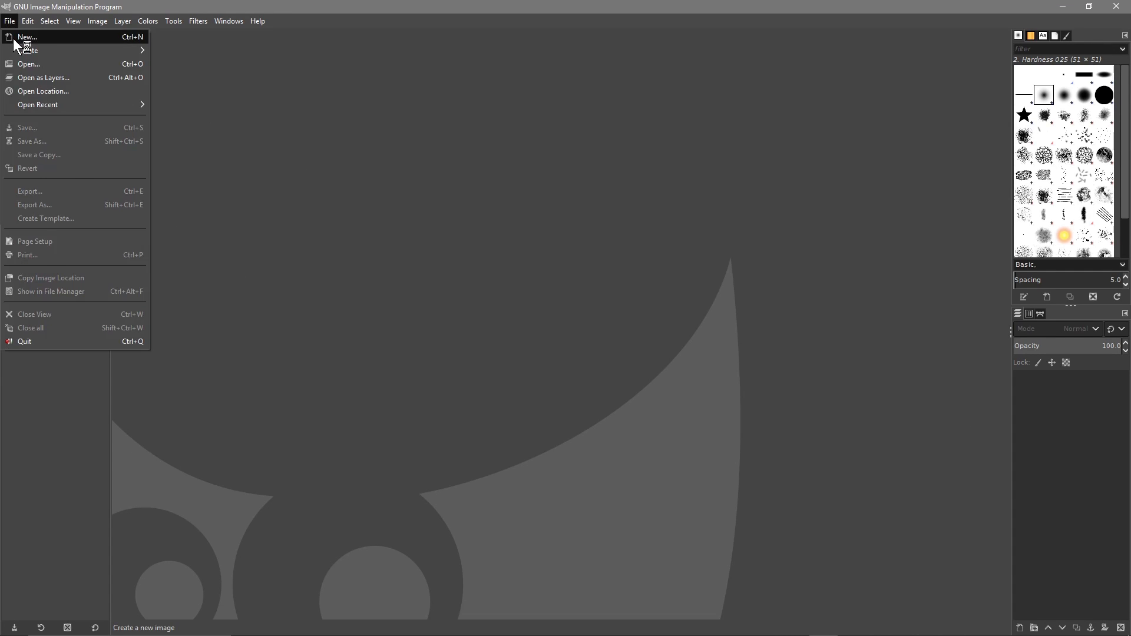
pyautogui.click(27, 36)
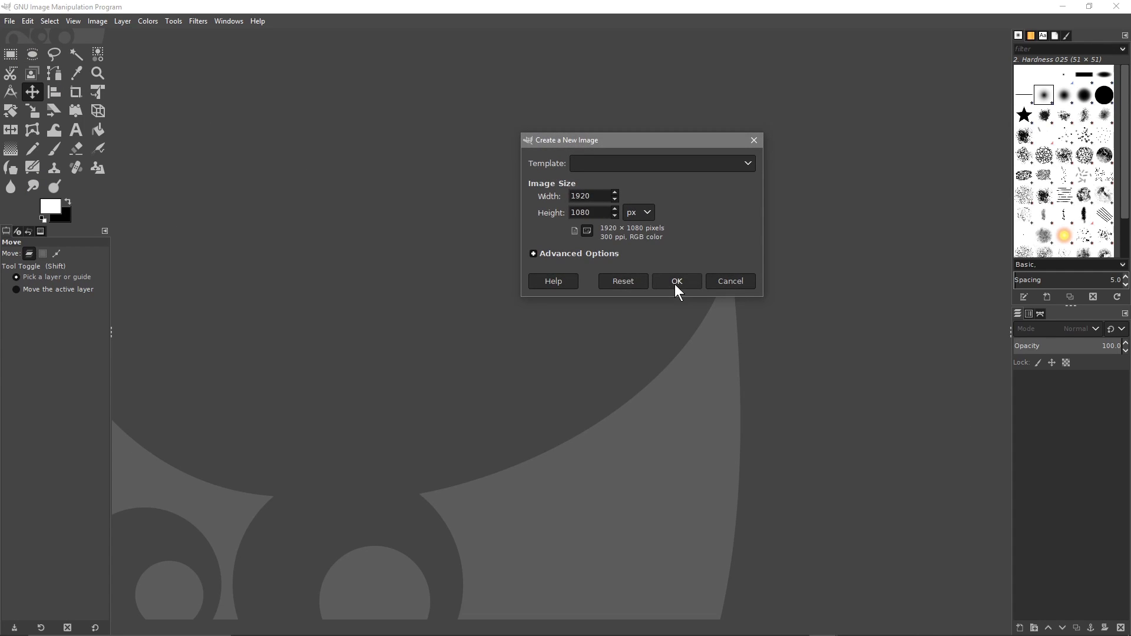
pyautogui.click(674, 282)
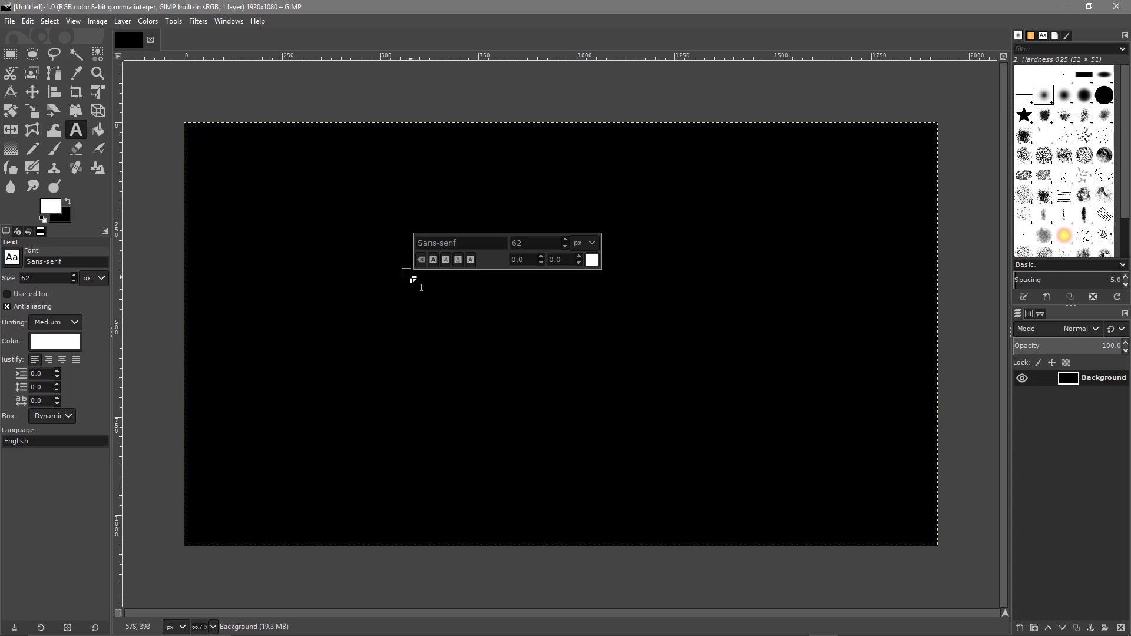
# - Place the white text 'This is a test' on the black canvas with the Text tool
pyautogui.write('T')
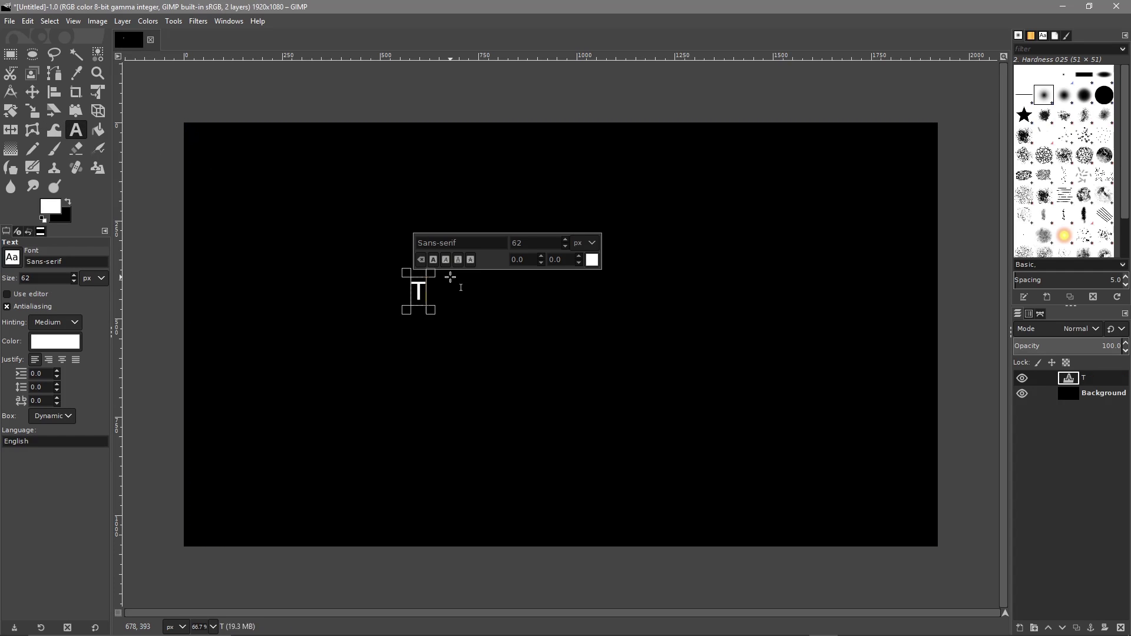
pyautogui.write('This is a test')
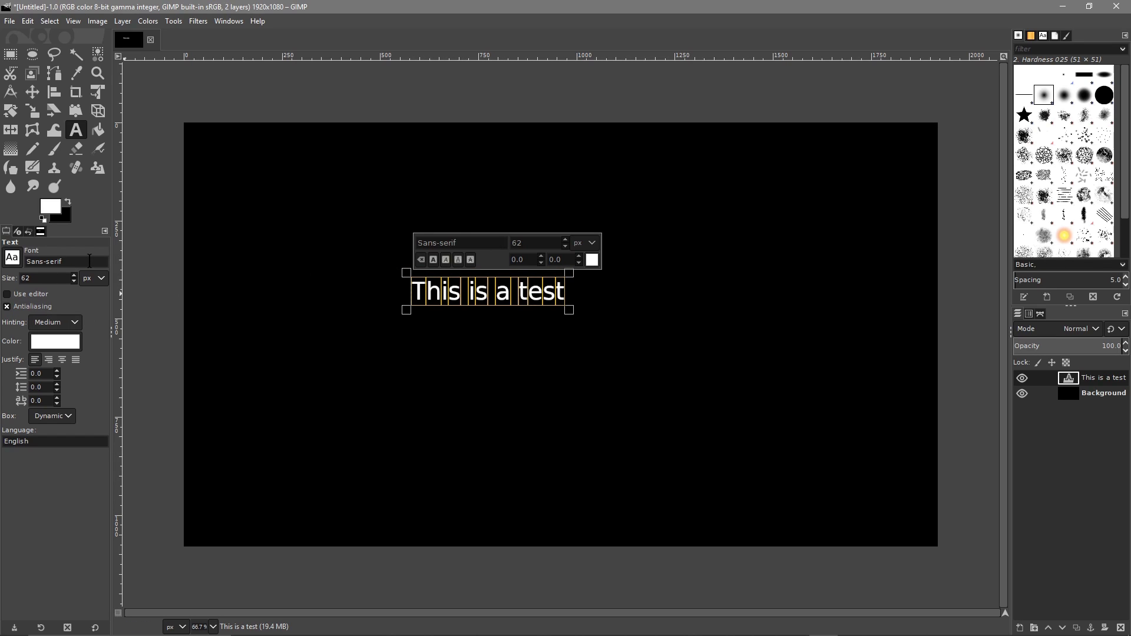
pyautogui.moveTo(76, 307)
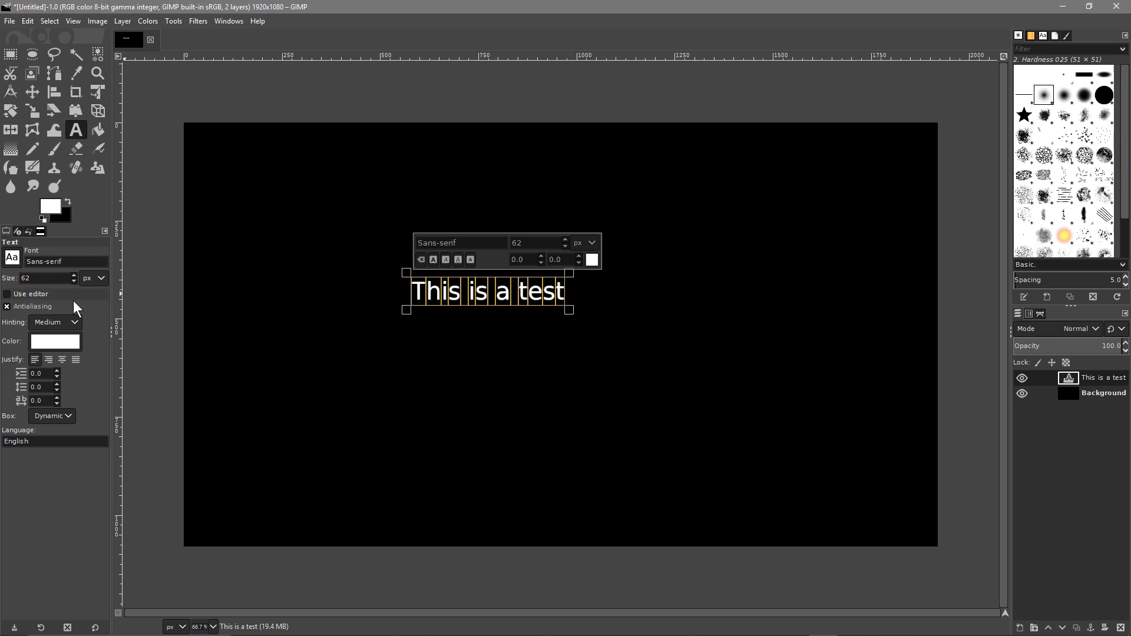
pyautogui.click(65, 262)
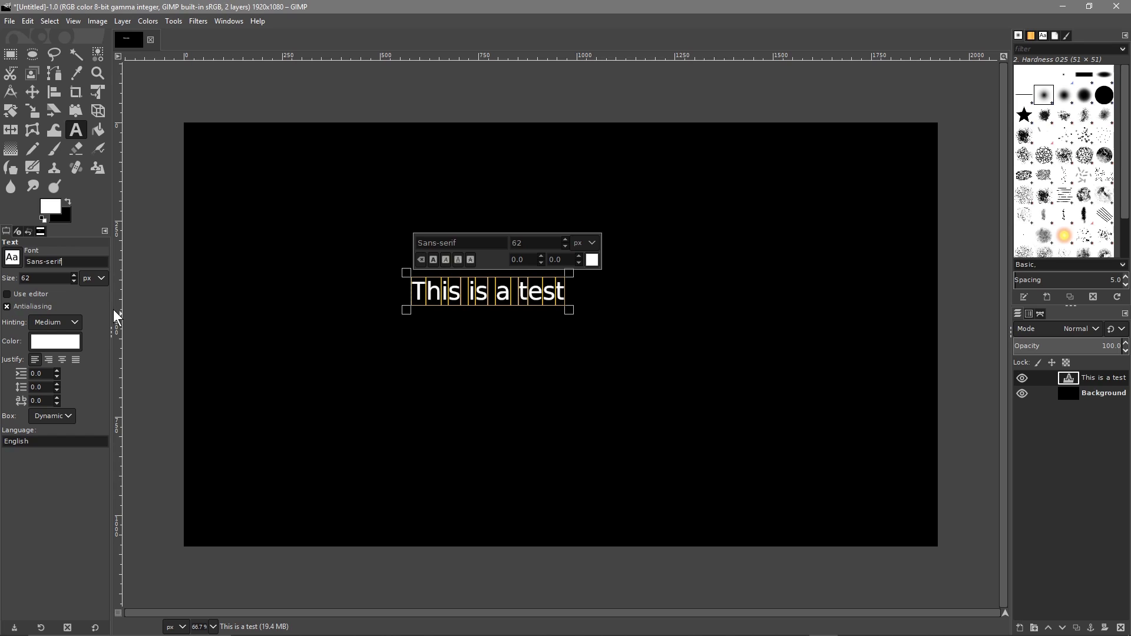
pyautogui.moveTo(112, 310)
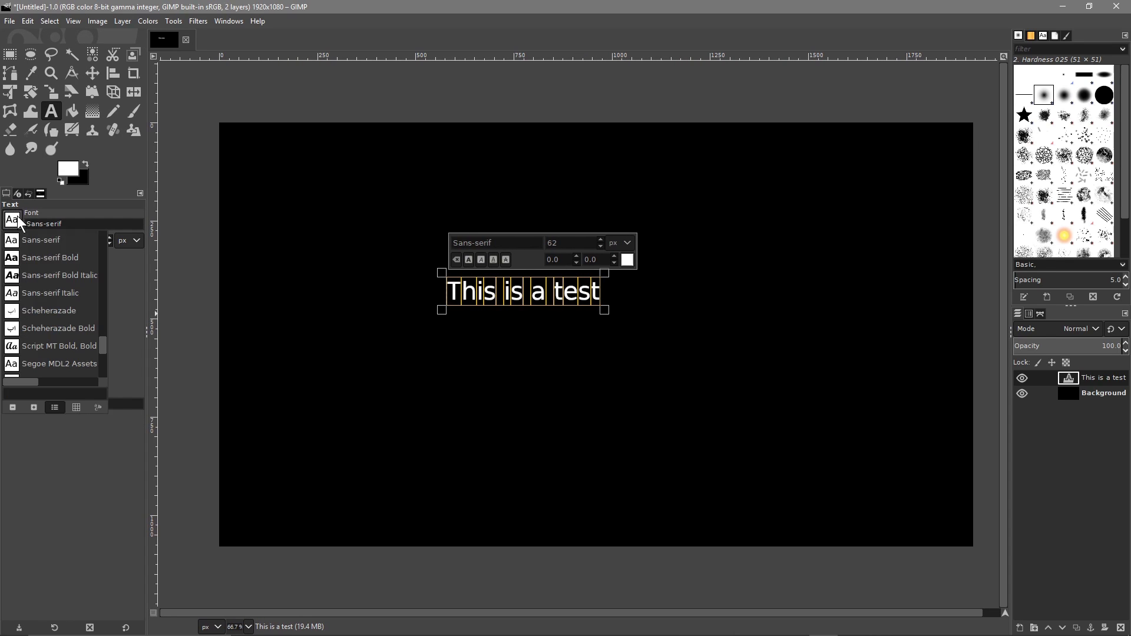
pyautogui.moveTo(44, 307)
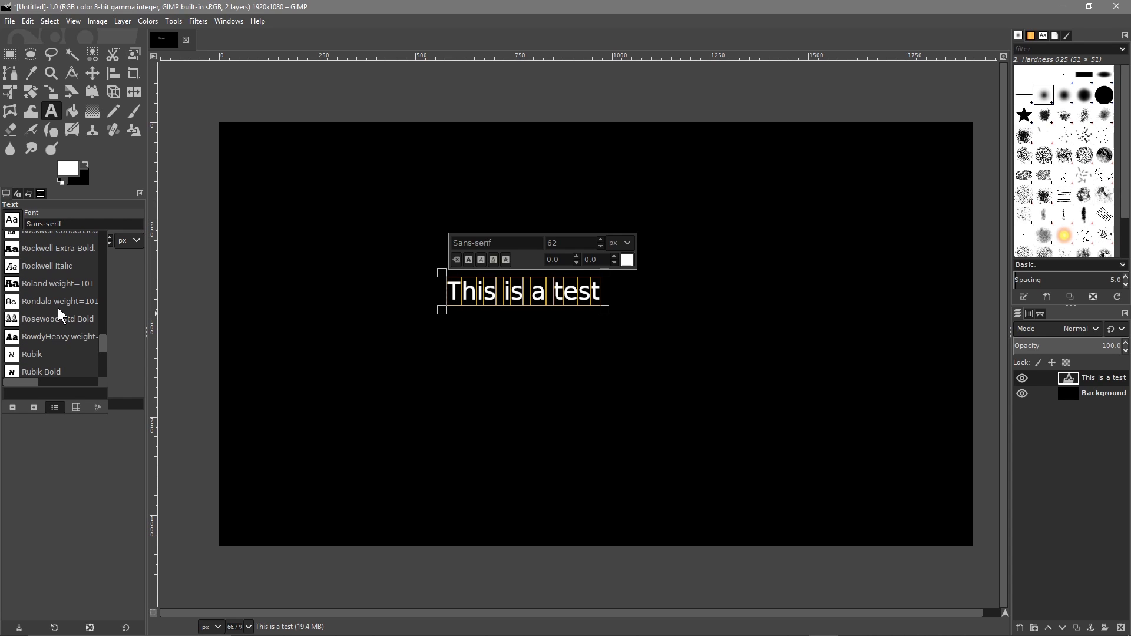
# - Pick ChunkFive from the font list and raise the text size to about 145 px
pyautogui.scroll(3)
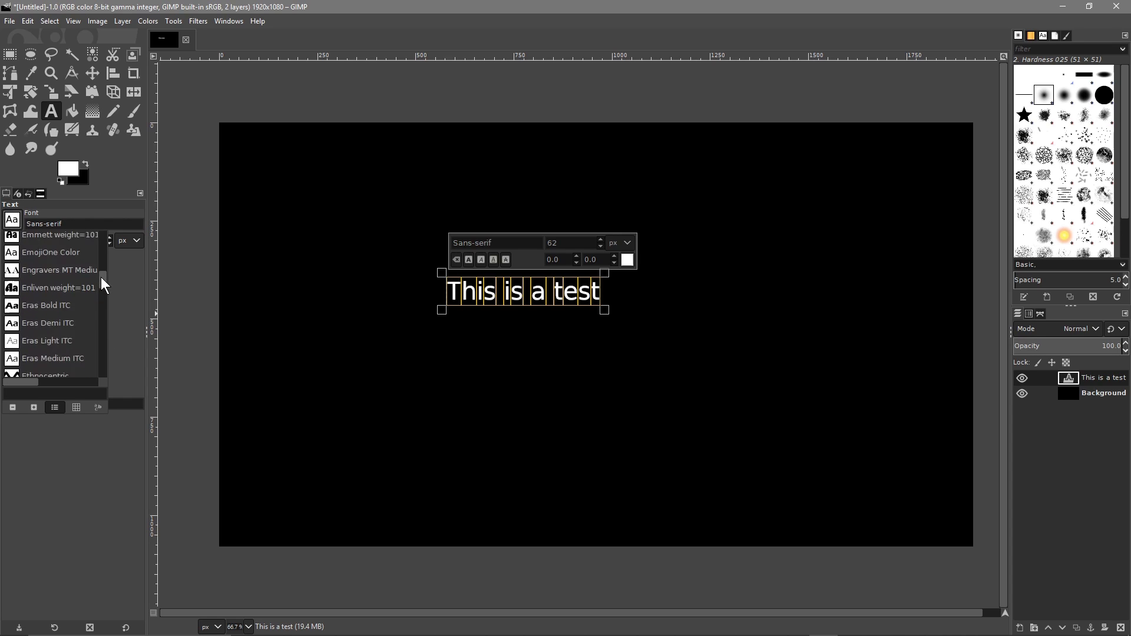
pyautogui.scroll(3)
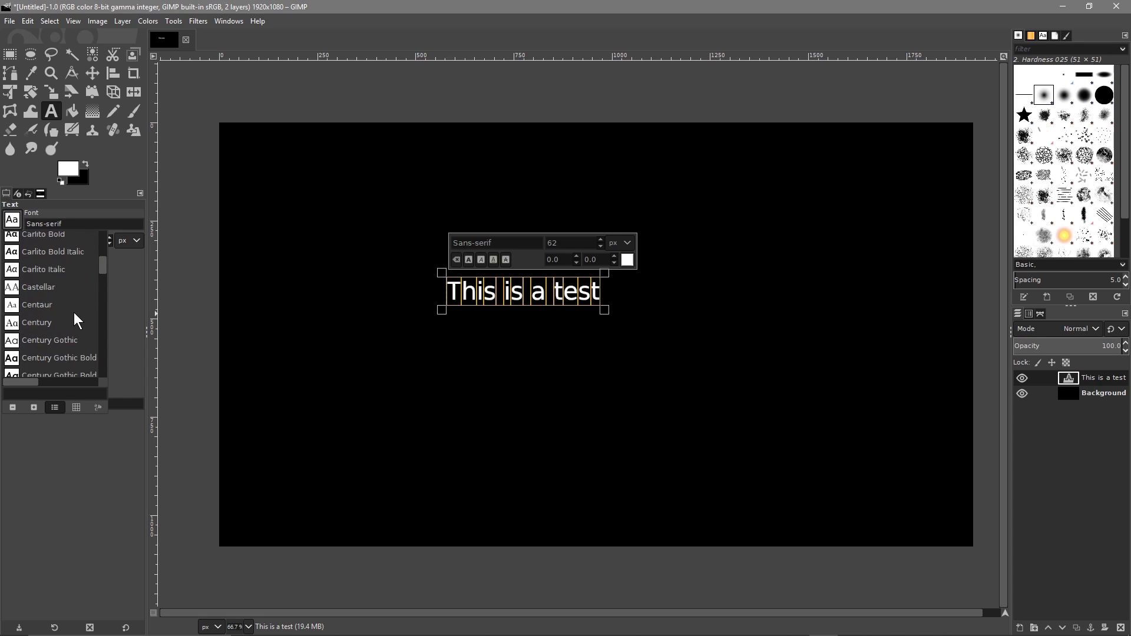
pyautogui.scroll(-3)
pyautogui.write('142')
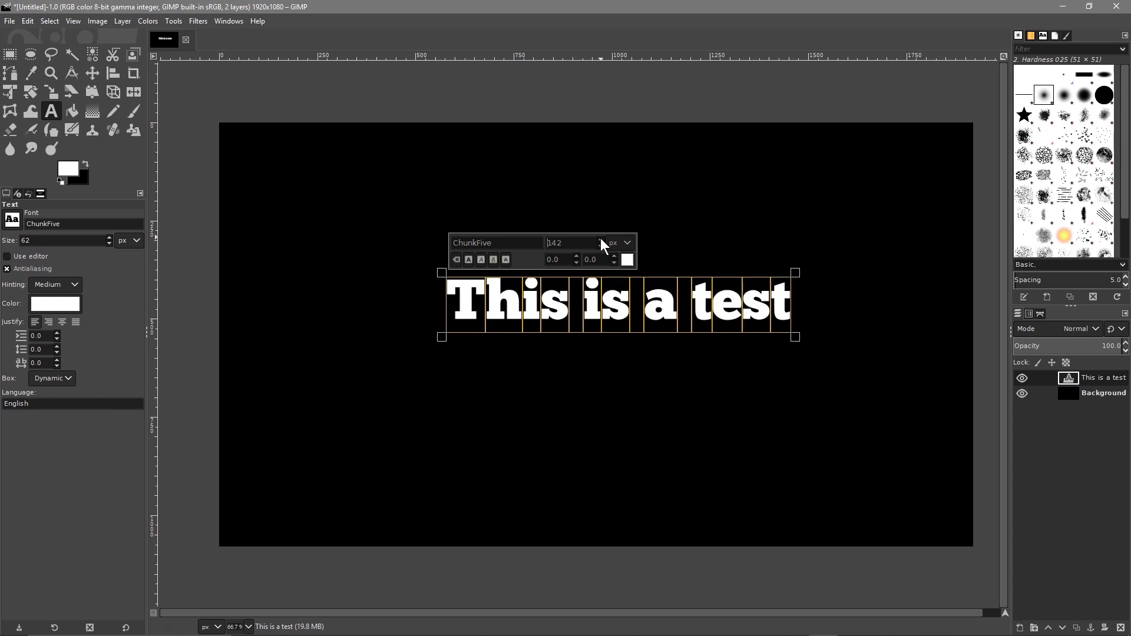
pyautogui.click(600, 240)
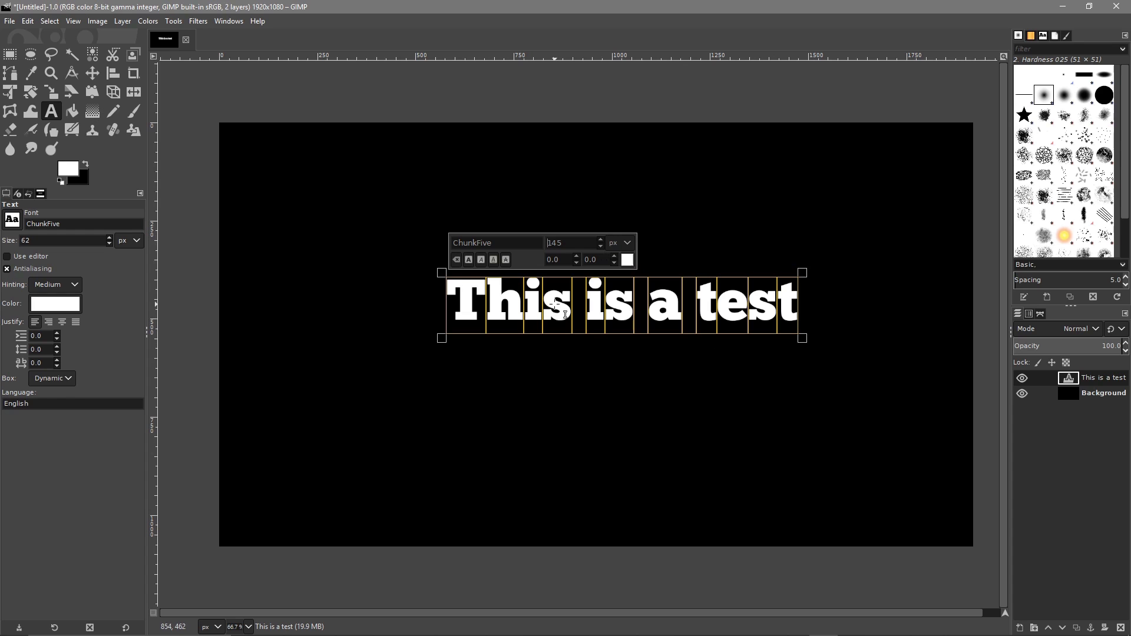
pyautogui.moveTo(949, 115)
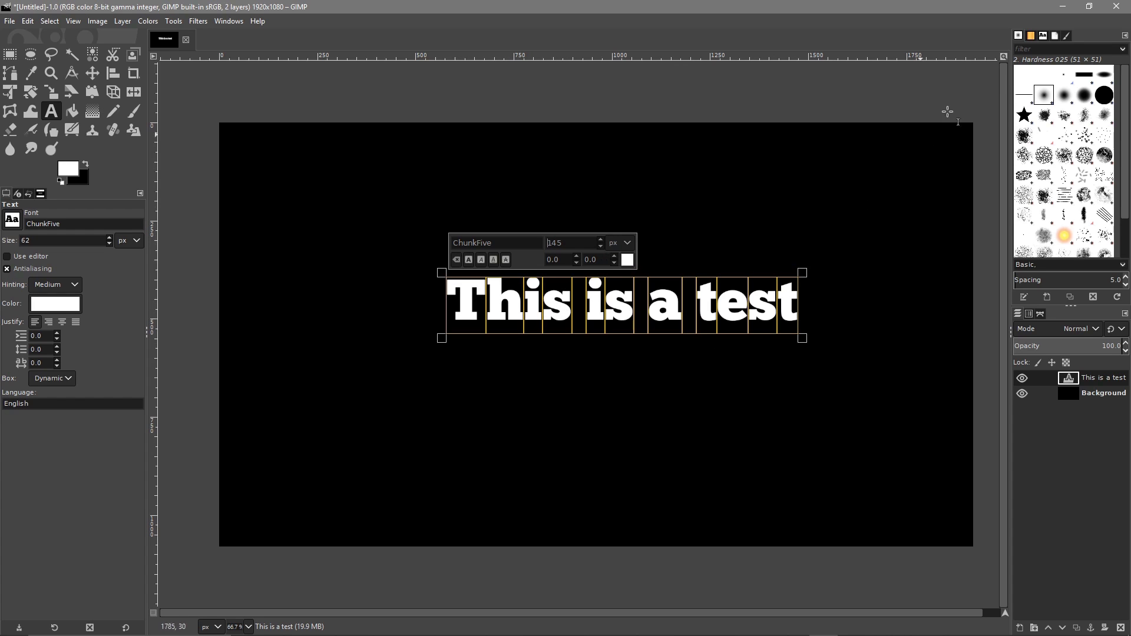